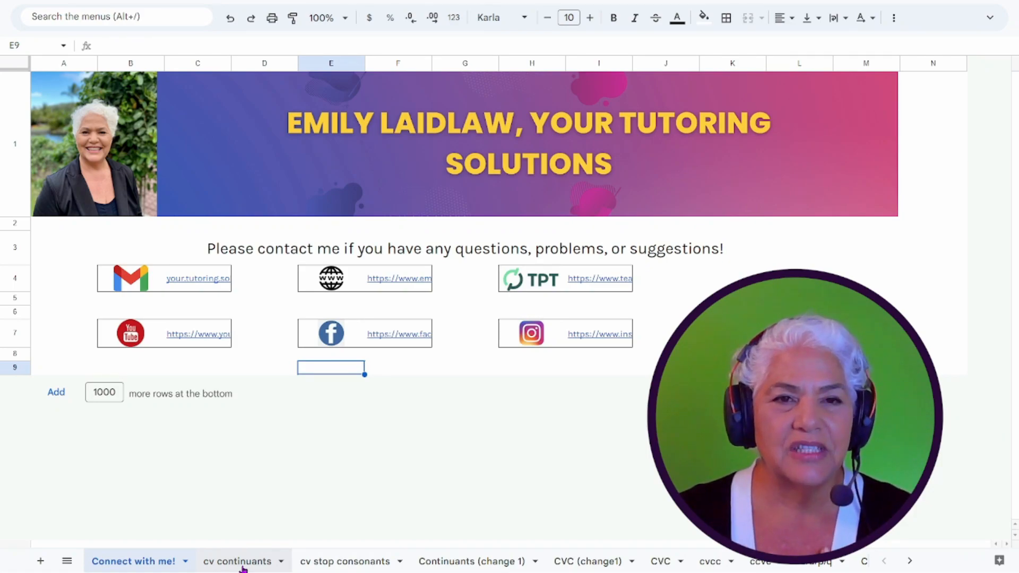
Open the 'cv continuants' sheet tab, whose card shows 'vu'.
click(236, 561)
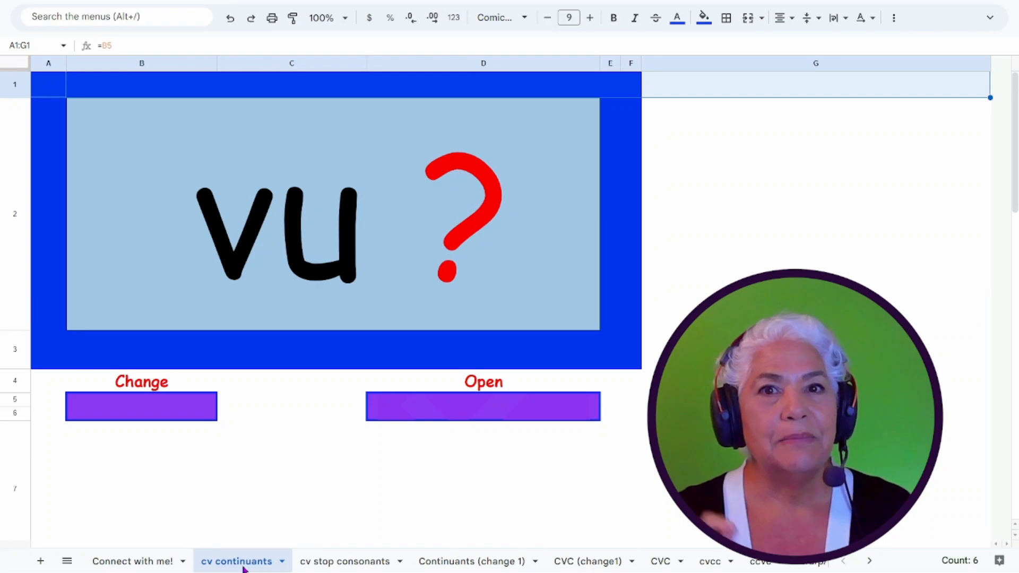
mouse_move(243, 466)
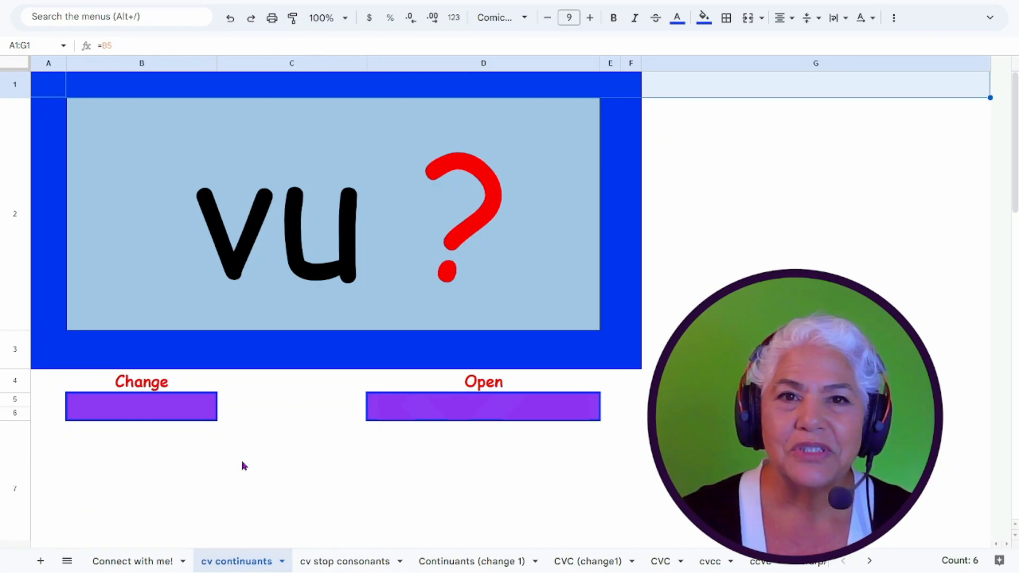
mouse_move(990, 18)
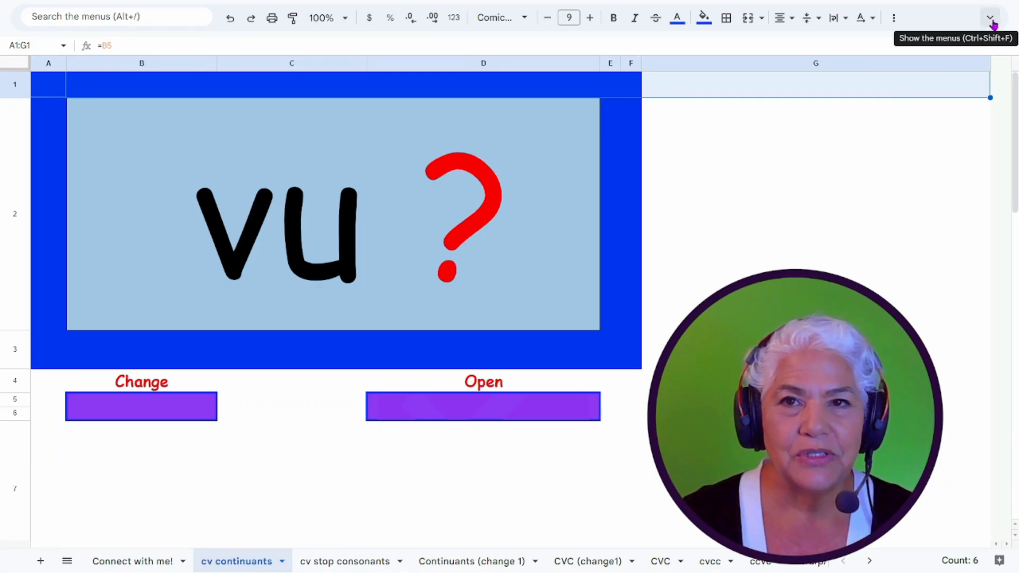
click(990, 17)
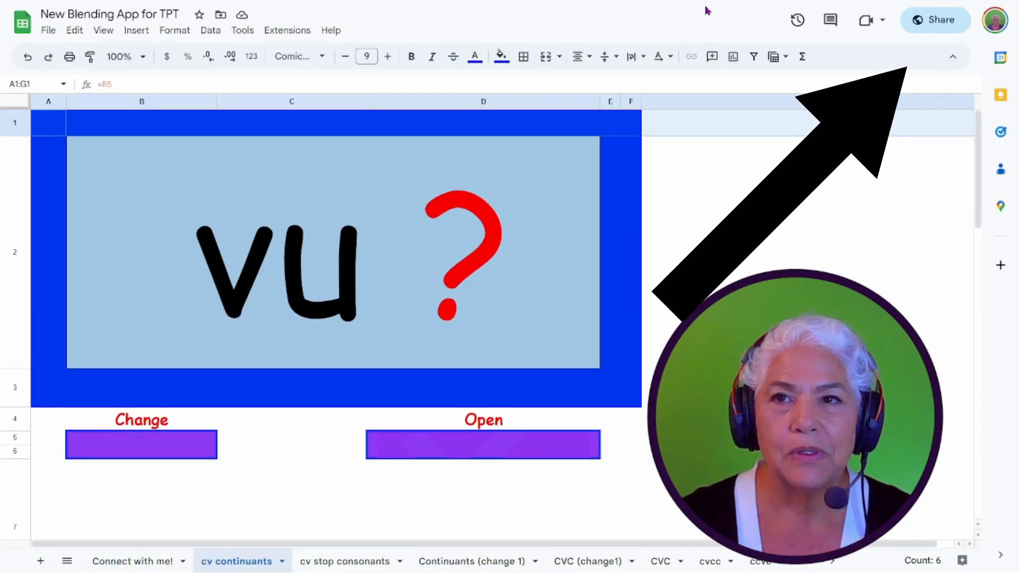
mouse_move(921, 70)
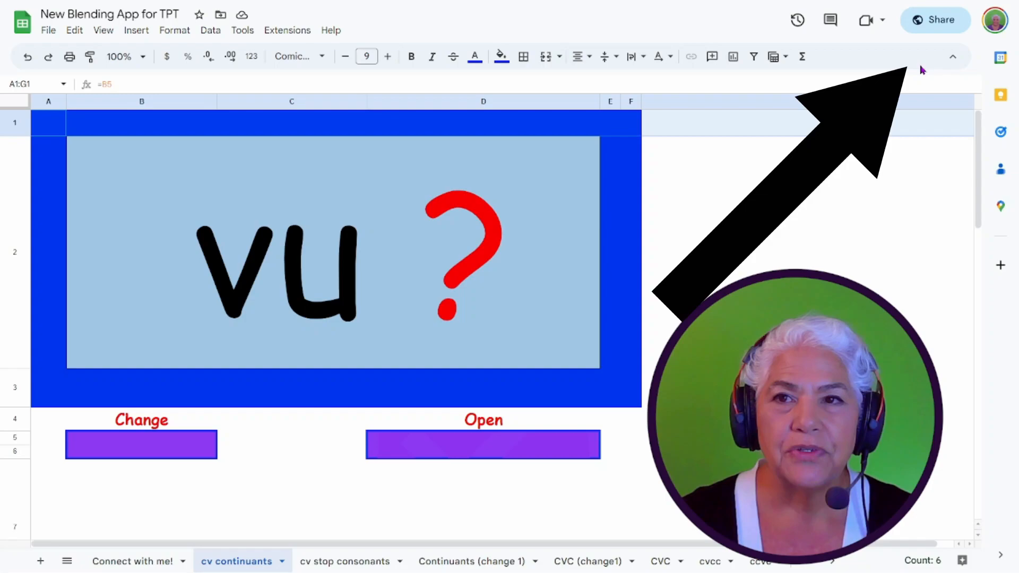
click(952, 57)
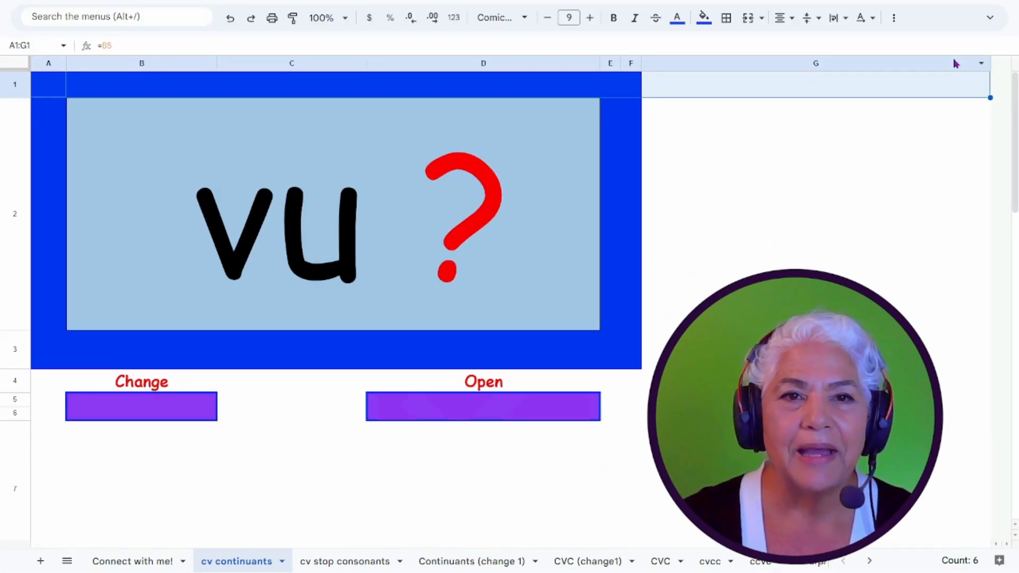
mouse_move(154, 313)
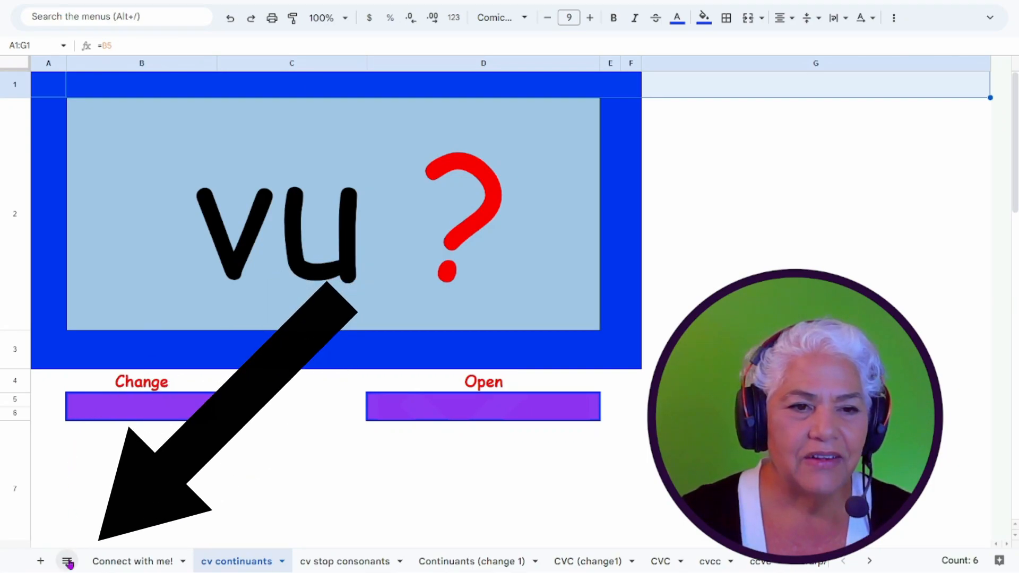
mouse_move(67, 561)
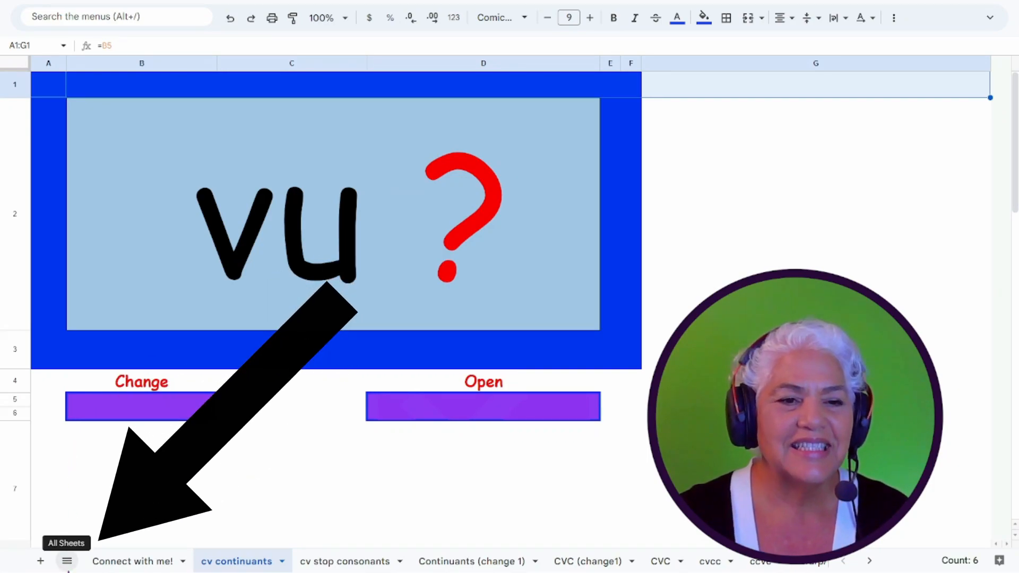
click(66, 561)
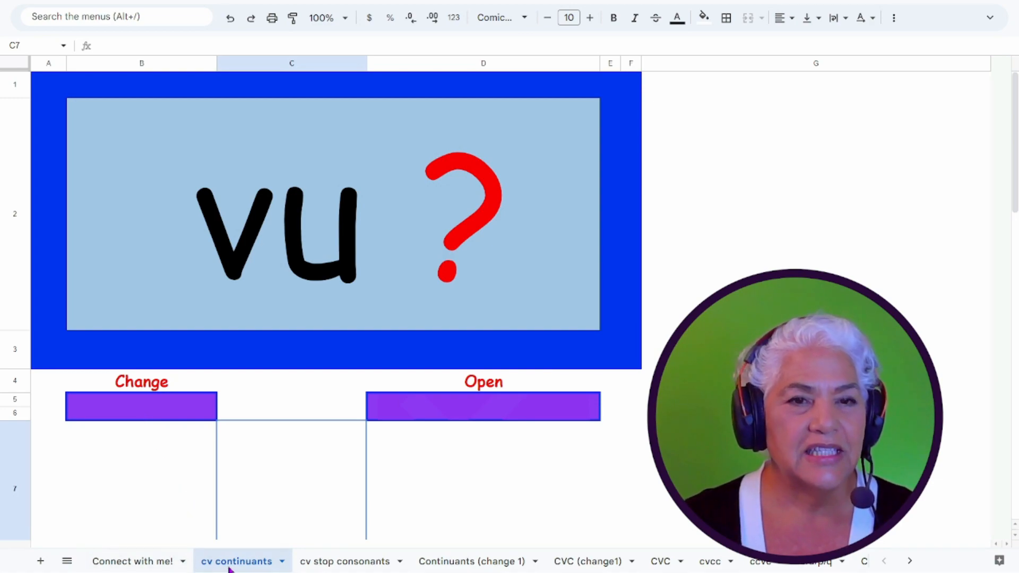
mouse_move(235, 306)
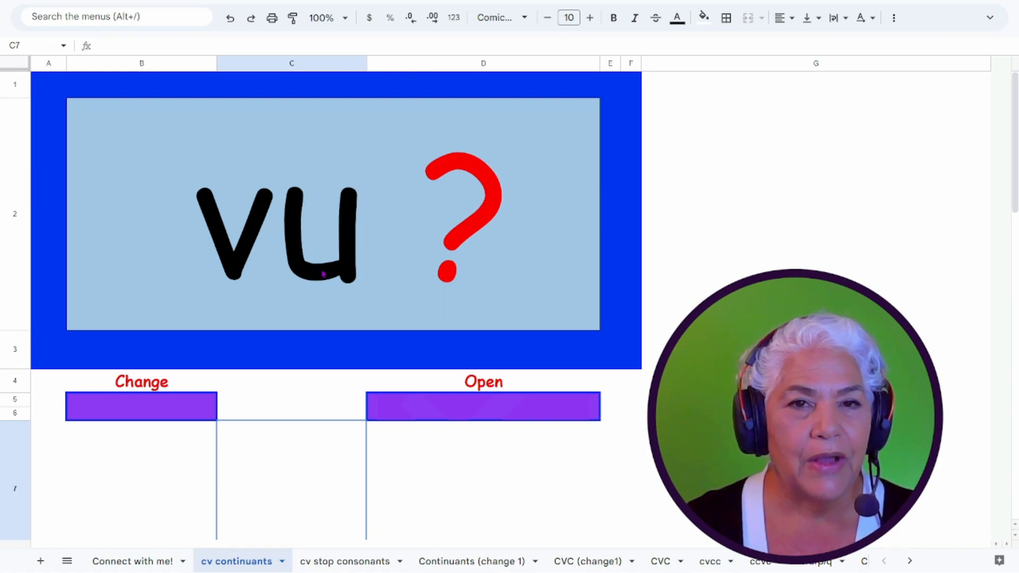
mouse_move(419, 156)
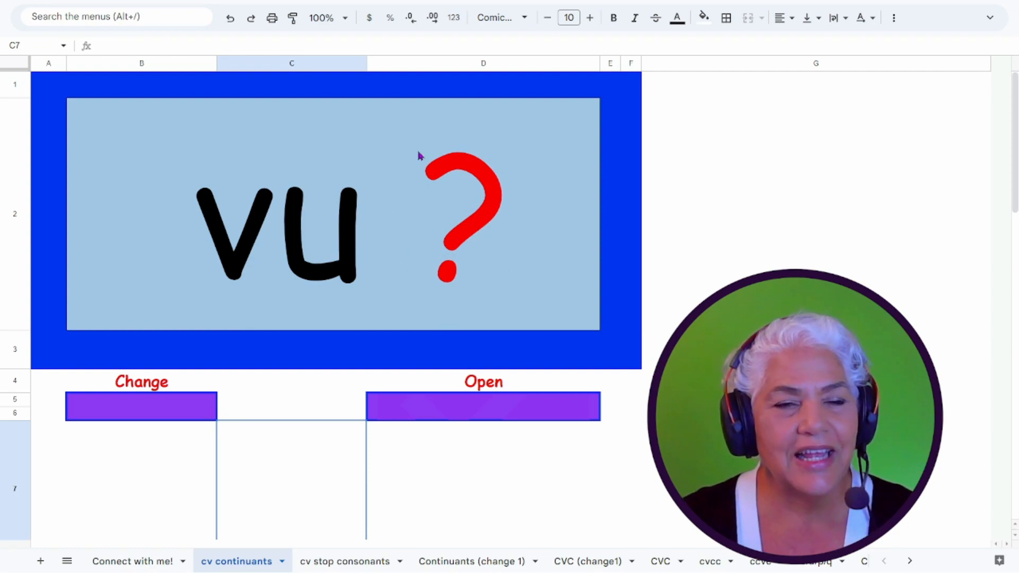
mouse_move(241, 296)
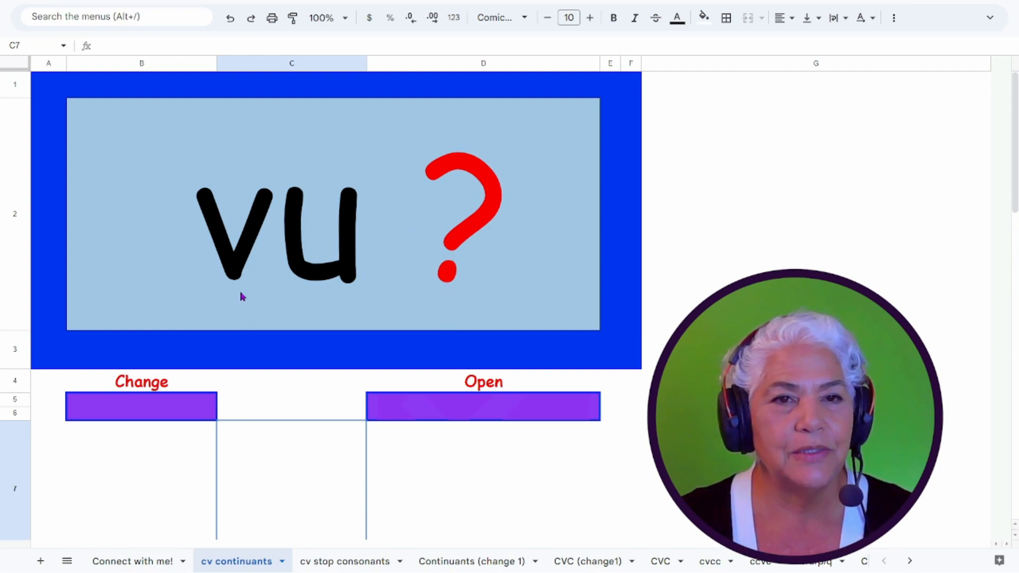
mouse_move(203, 275)
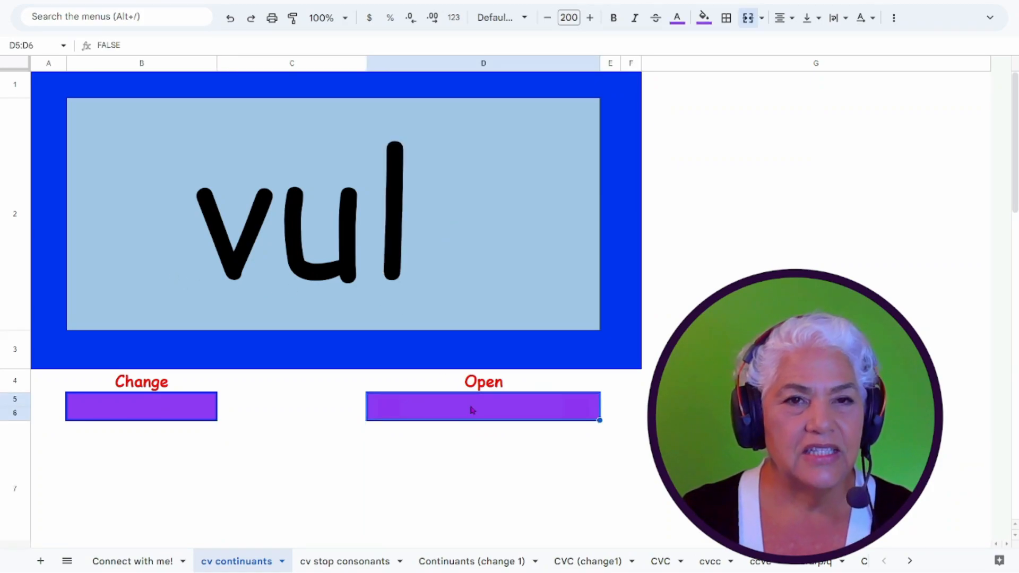
mouse_move(260, 304)
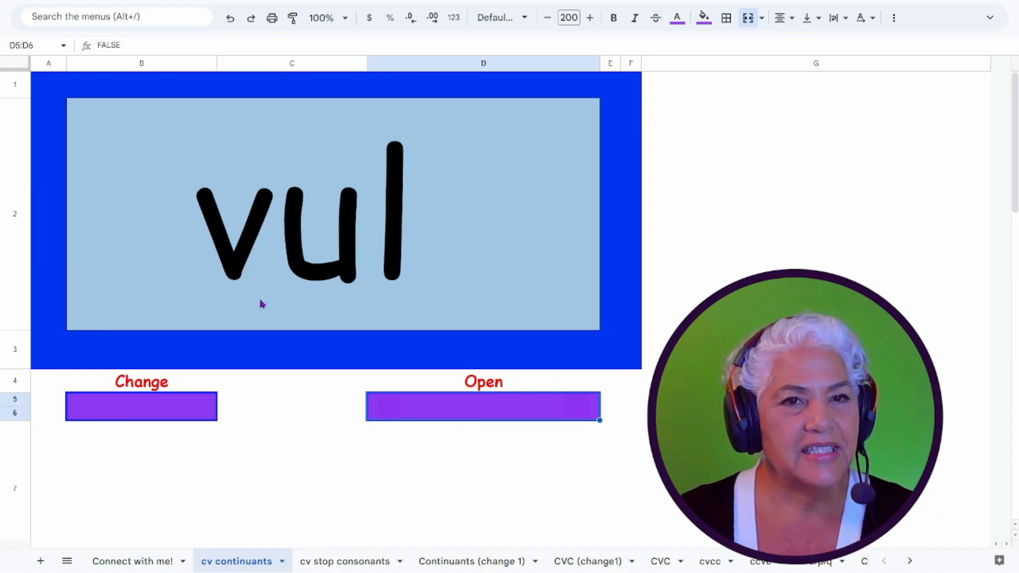
mouse_move(500, 416)
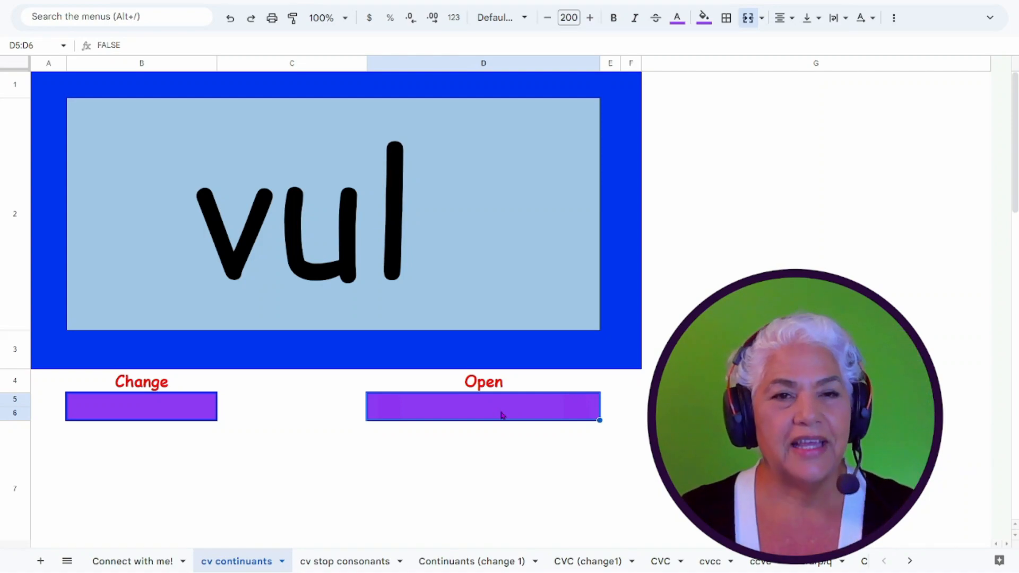
mouse_move(175, 300)
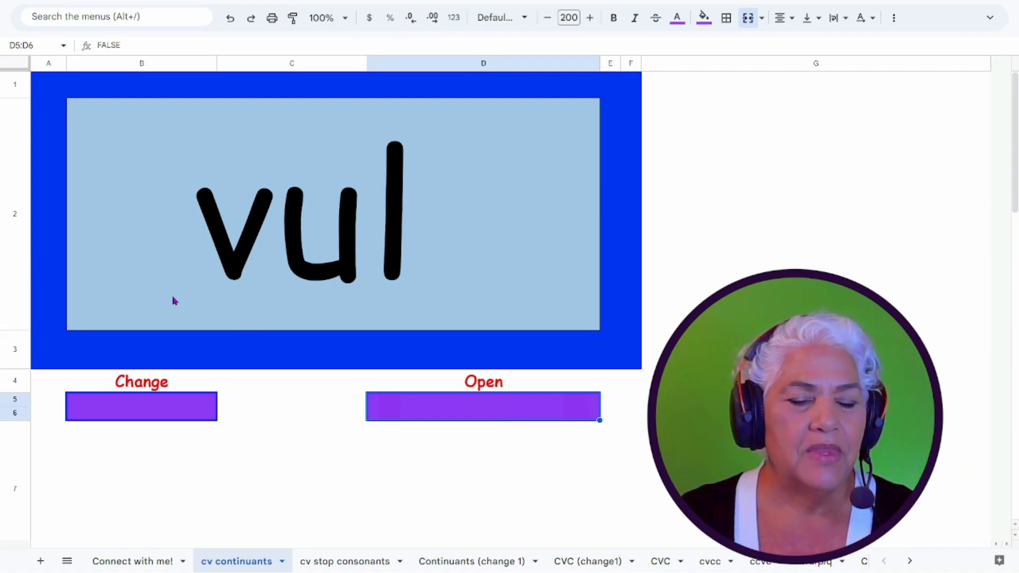
Scroll down to review the green, yellow and red grapheme lists, then back up.
scroll(down, 3)
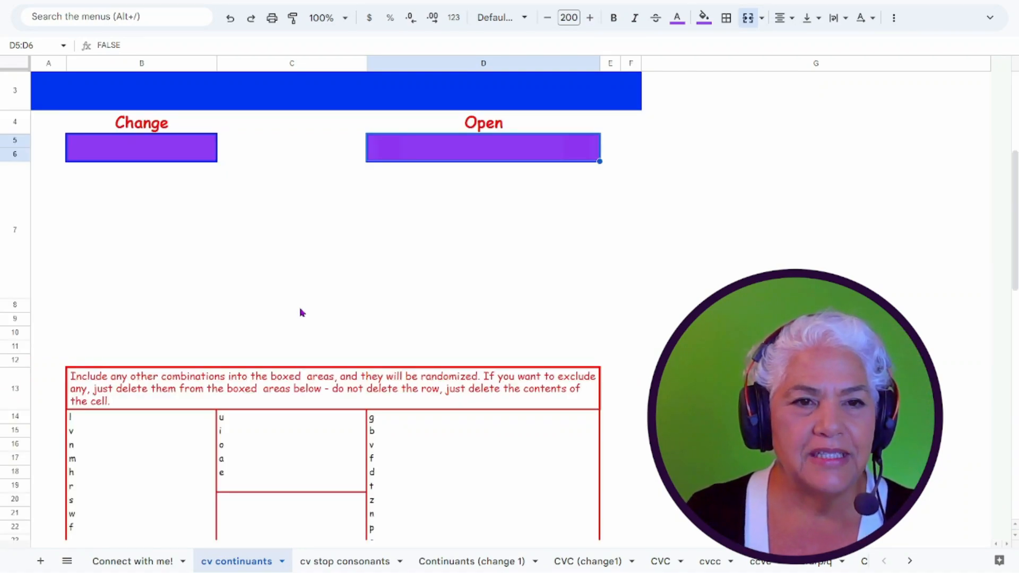
scroll(down, 3)
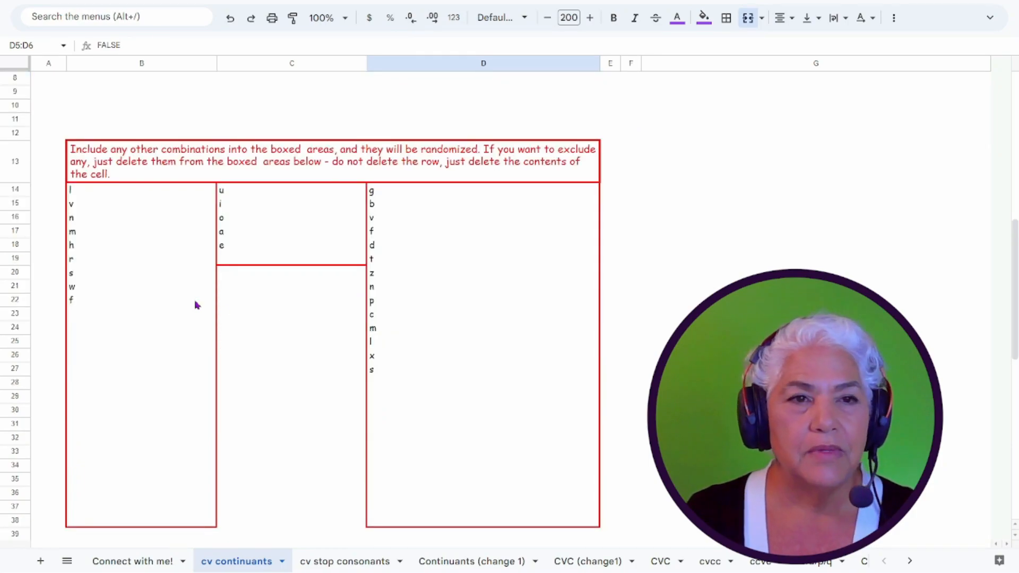
mouse_move(72, 310)
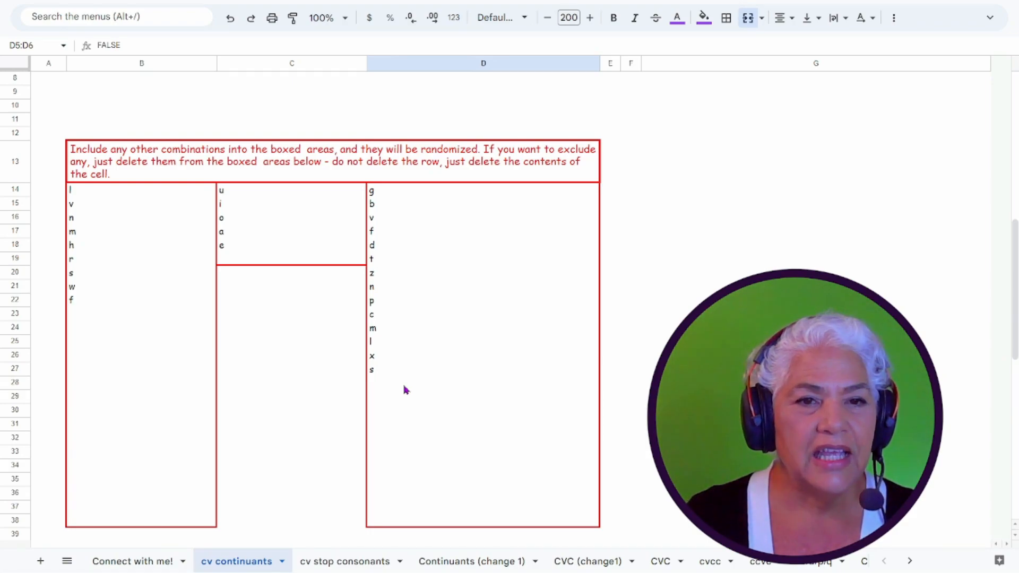
scroll(down, 3)
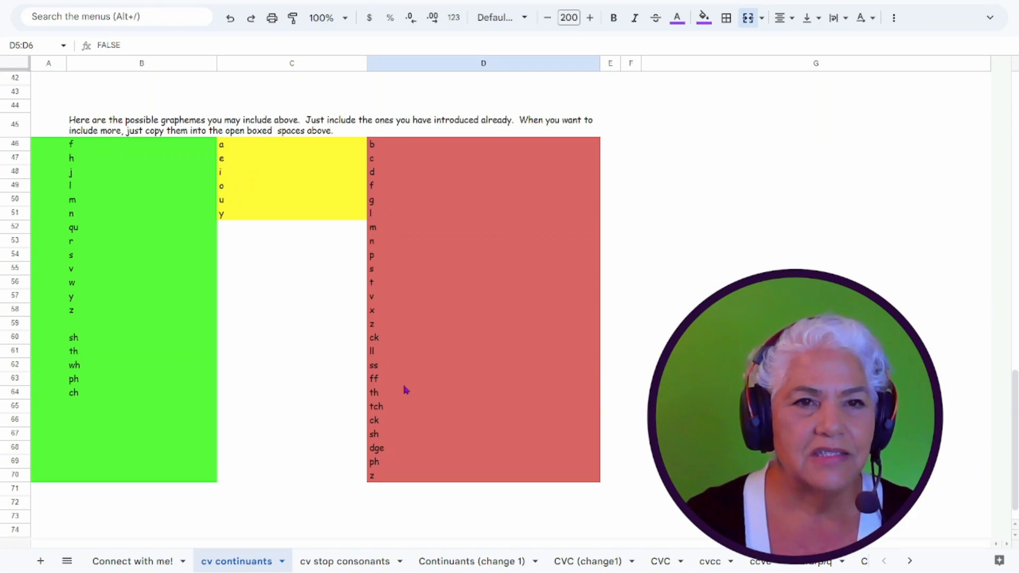
scroll(up, 3)
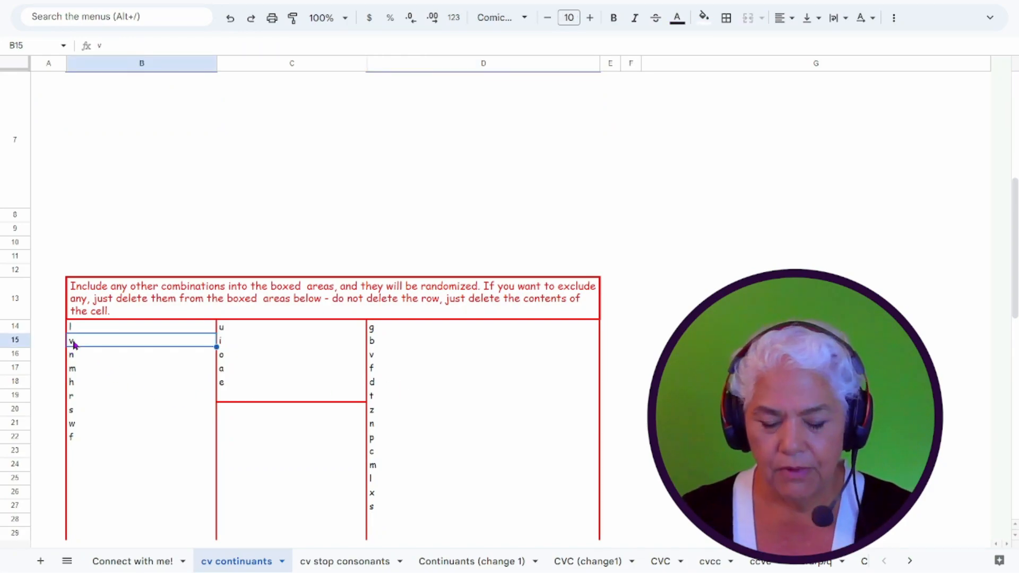
Delete v and r from the first letter list, then scroll down.
key(Delete)
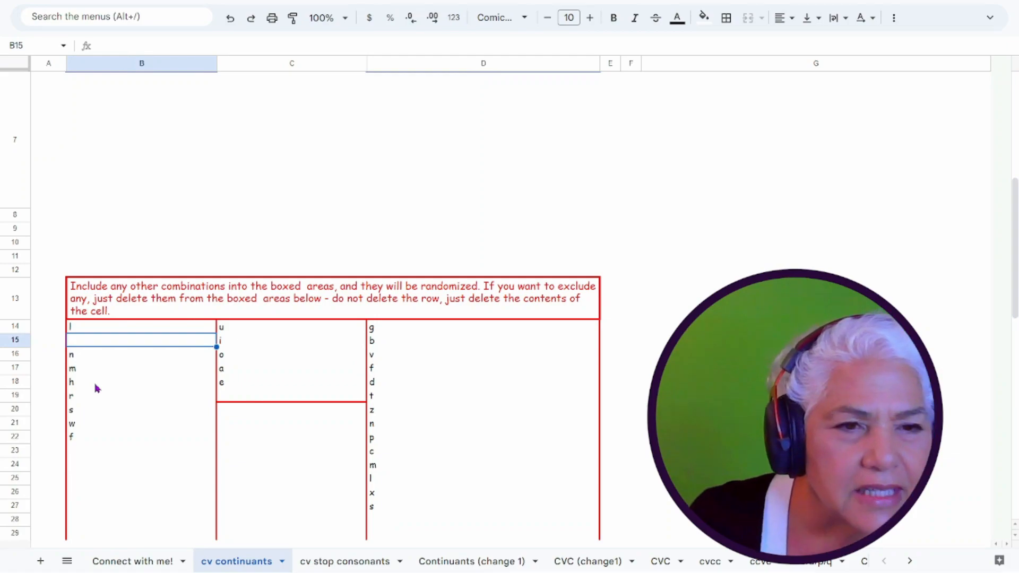
mouse_move(81, 402)
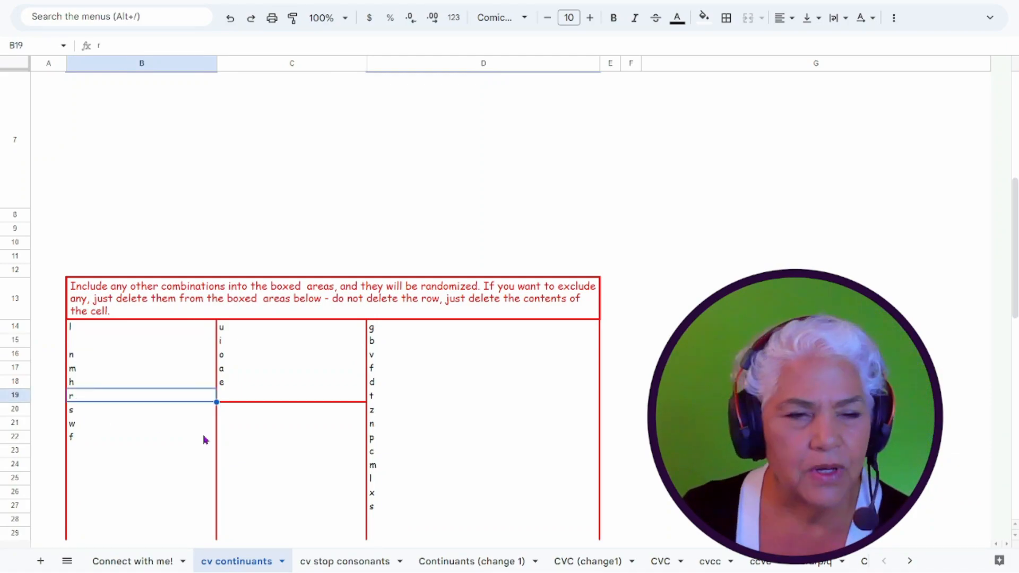
key(Delete)
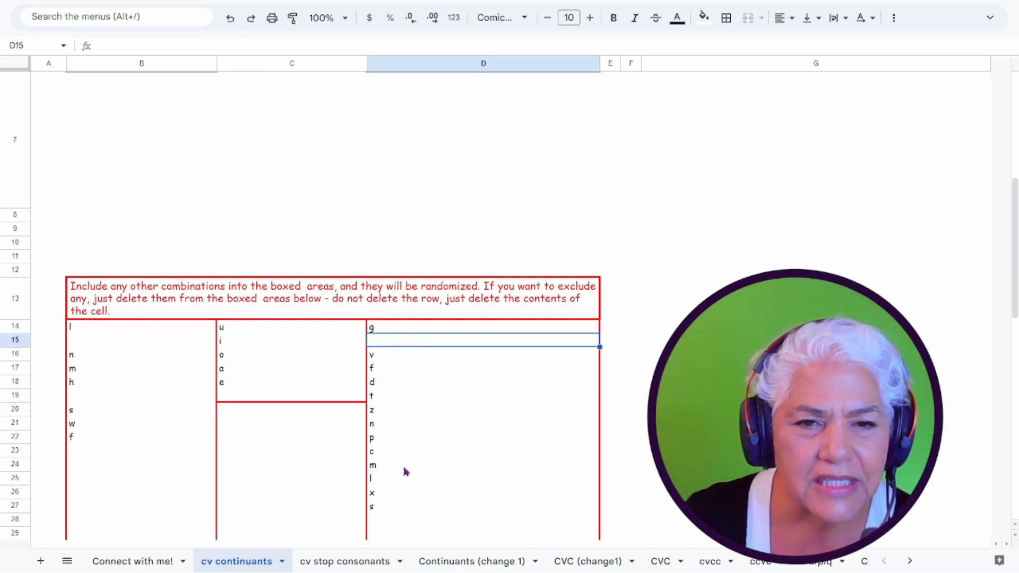
mouse_move(391, 448)
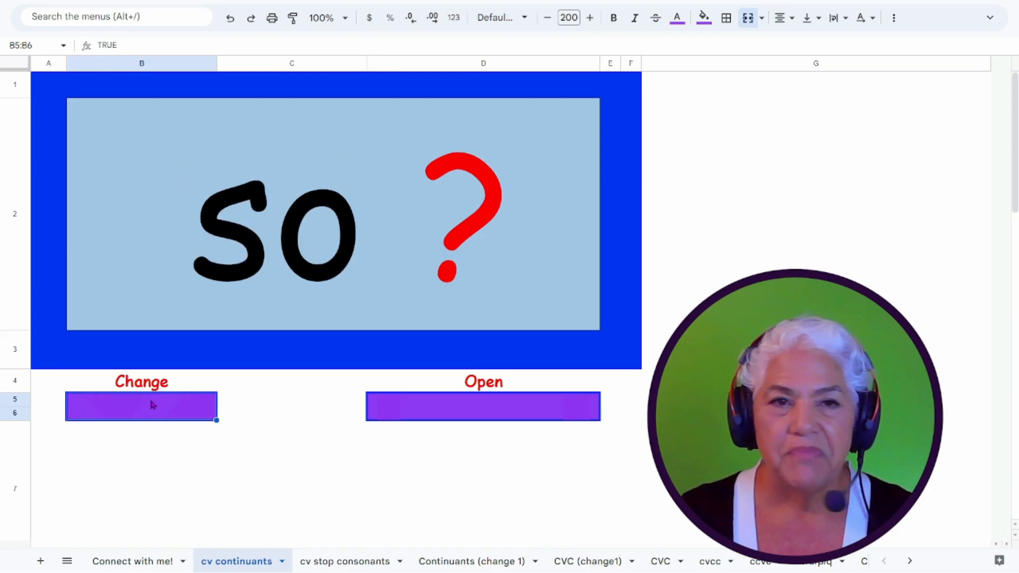
scroll(down, 3)
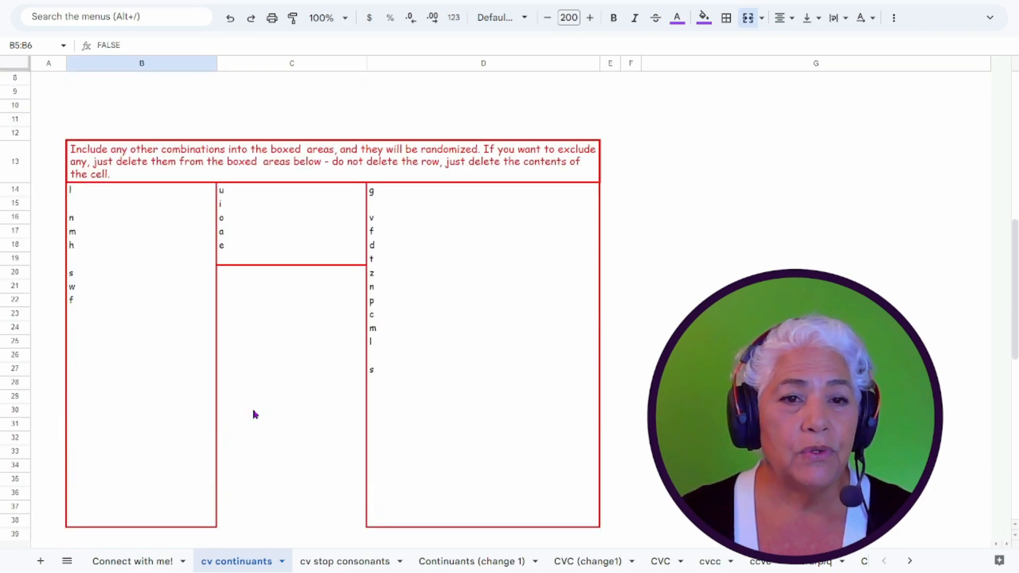
mouse_move(244, 244)
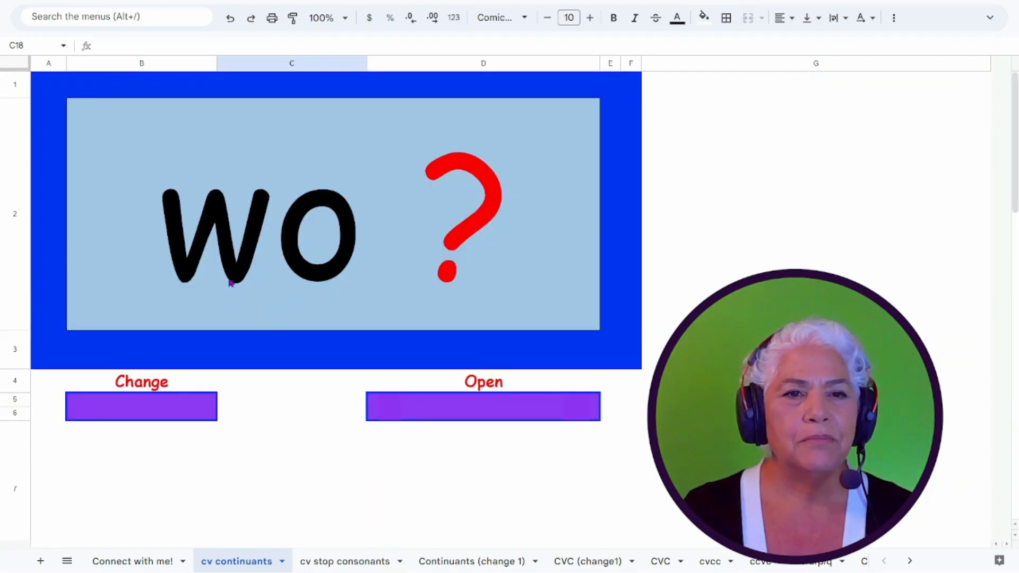
Regenerate the word four times with Change, then tick Open to reveal 'man'.
click(141, 407)
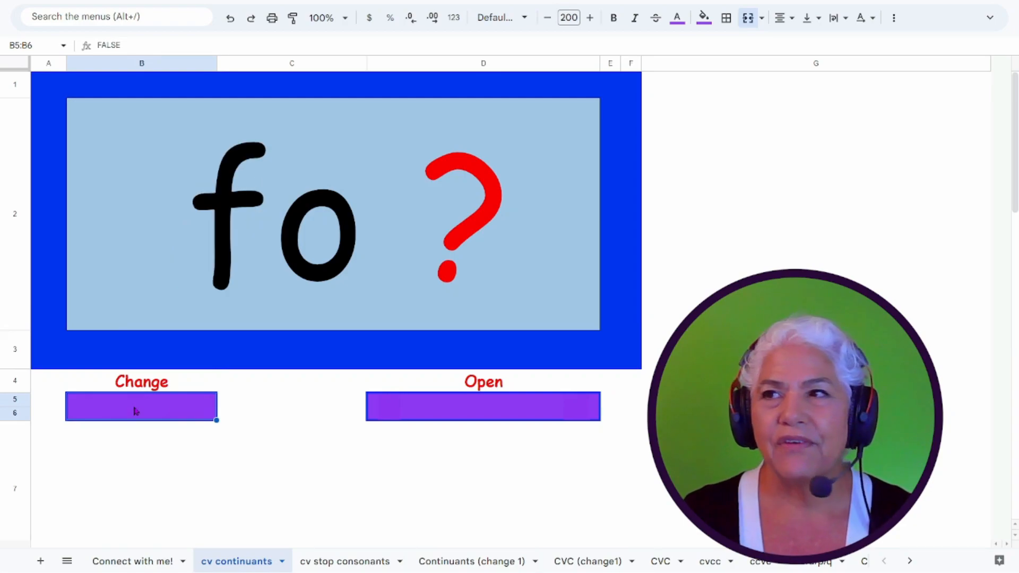
click(142, 406)
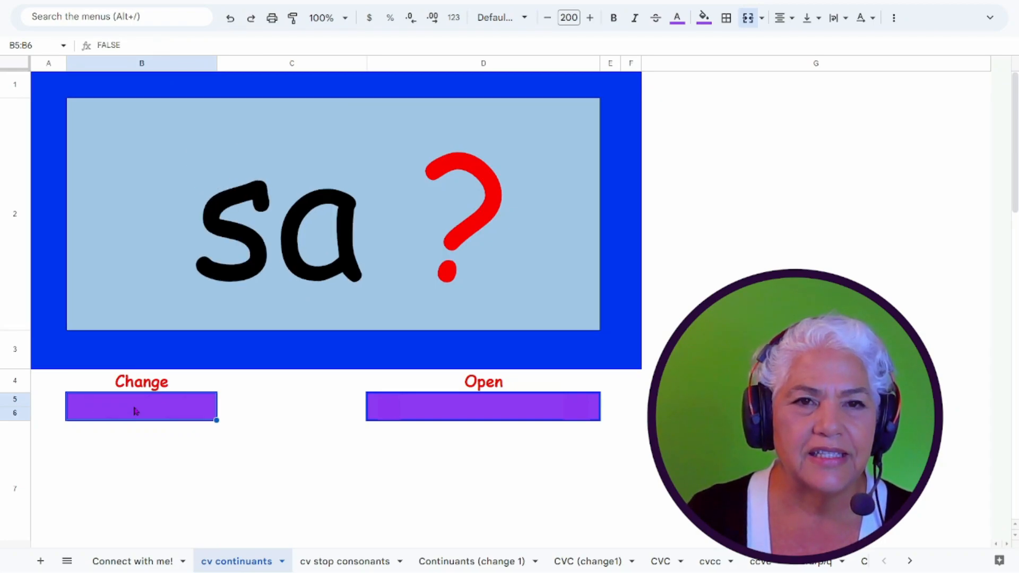
click(141, 406)
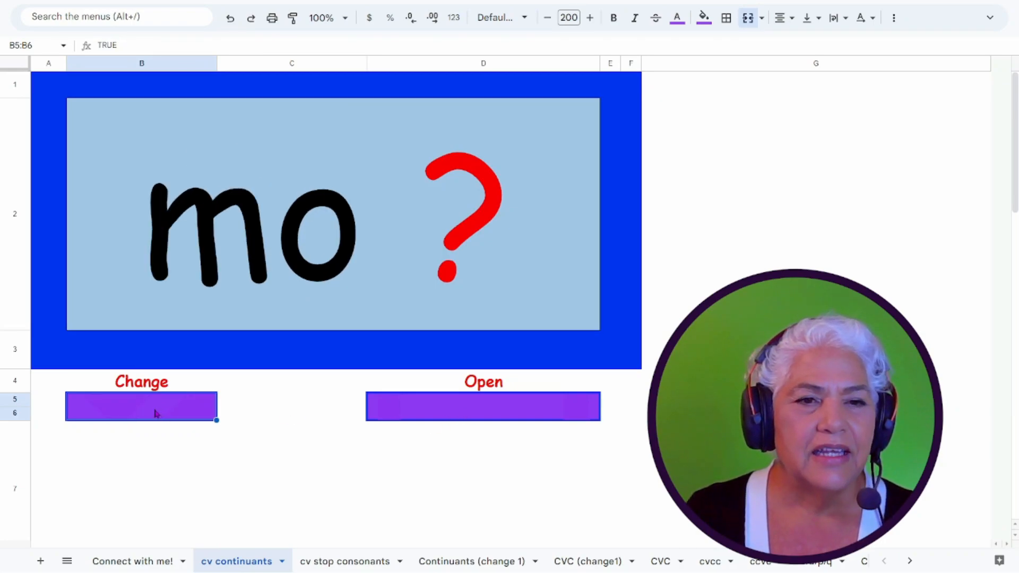
mouse_move(315, 353)
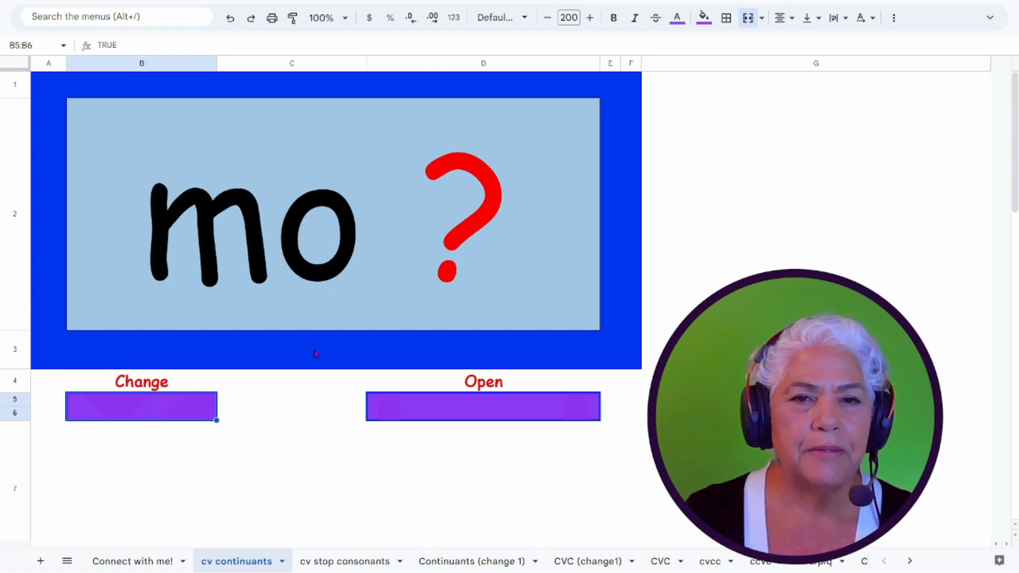
click(141, 406)
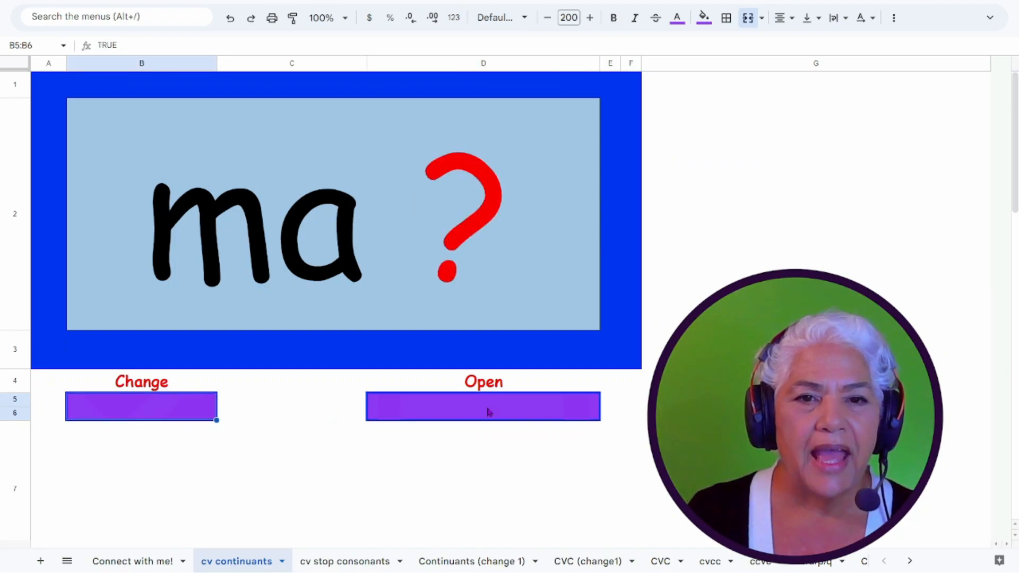
click(483, 406)
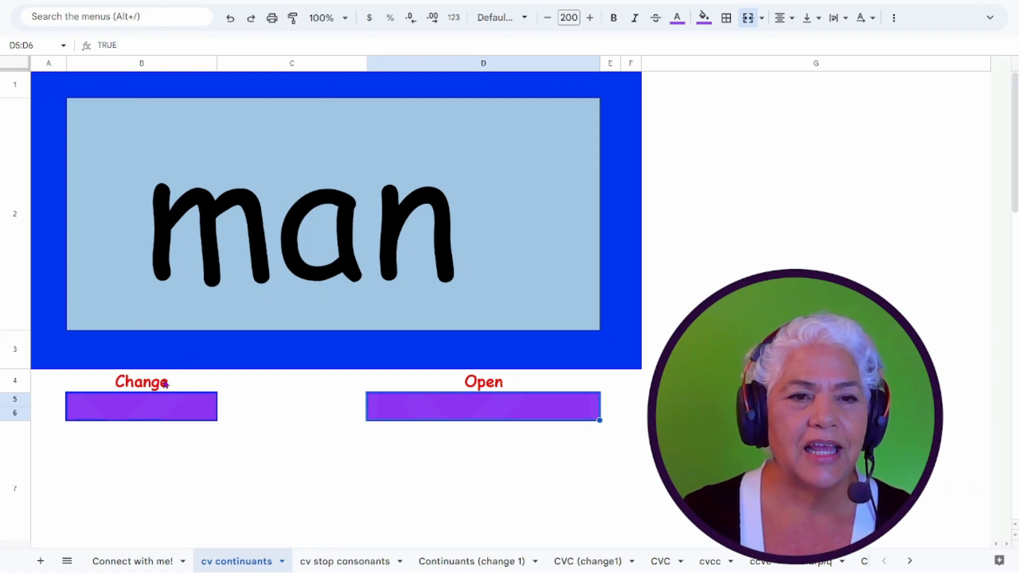
mouse_move(453, 423)
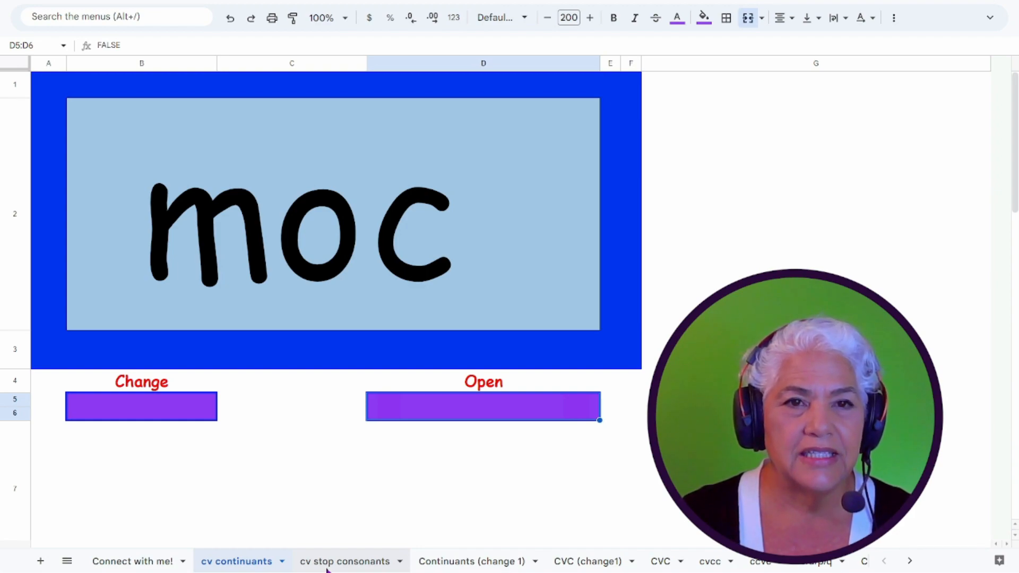
On the 'cv stop consonants' sheet, reveal the full word 'dax'.
click(344, 561)
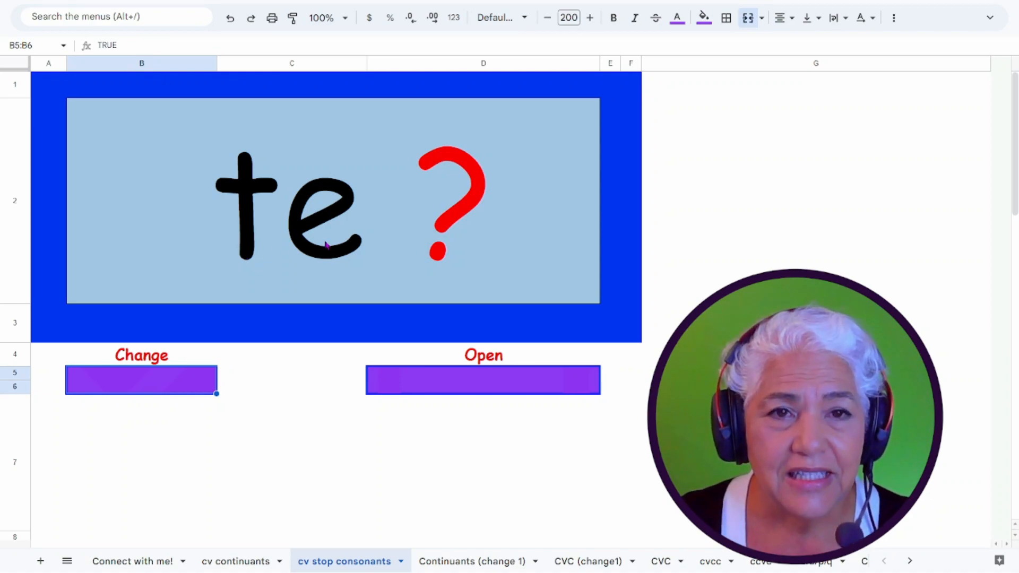
mouse_move(205, 254)
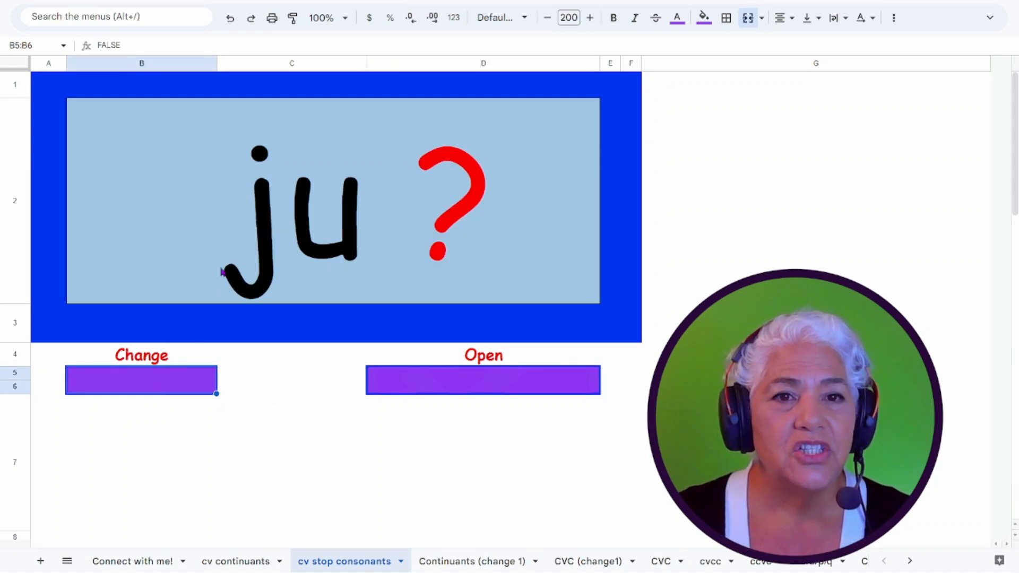
click(483, 380)
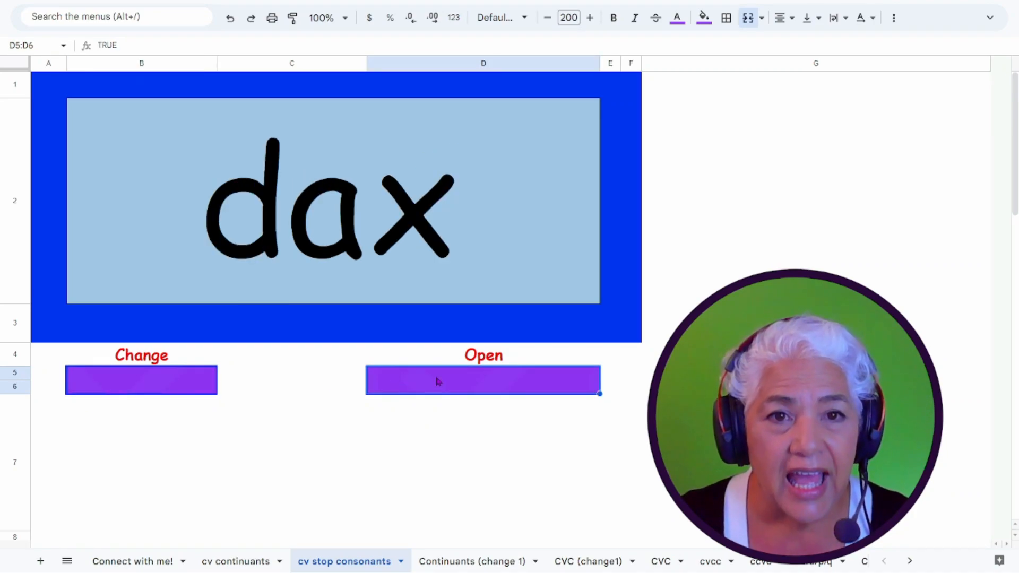
scroll(down, 3)
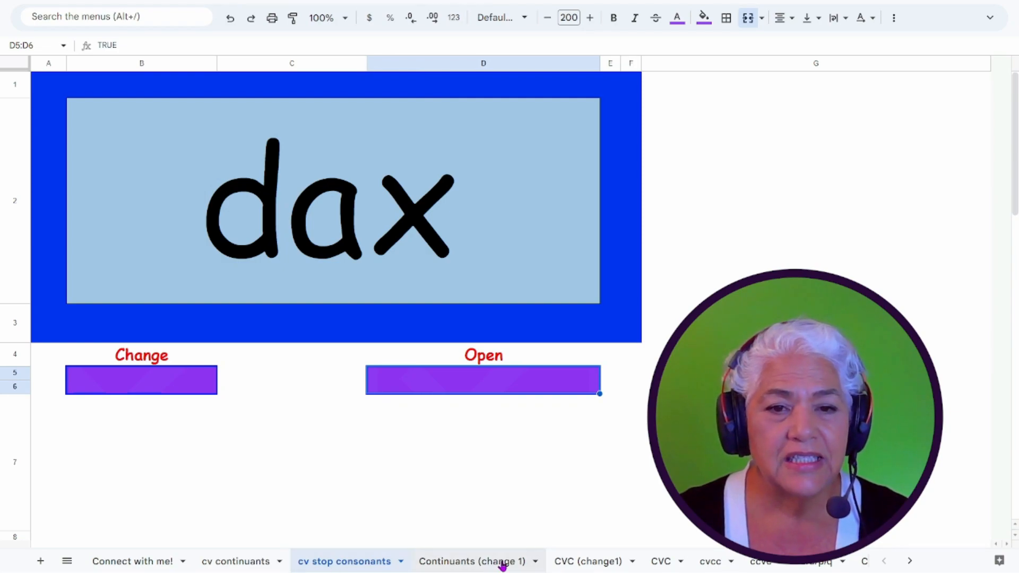
On 'Continuants (change 1)', change the vowel so 'mum' becomes 'mem', then open 'CVC (change1)'.
click(473, 561)
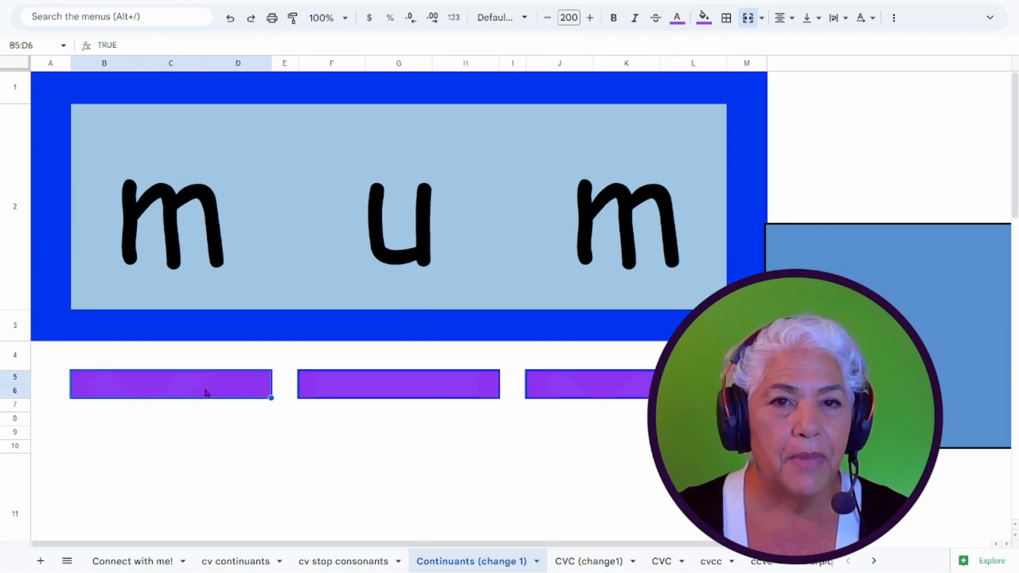
click(399, 383)
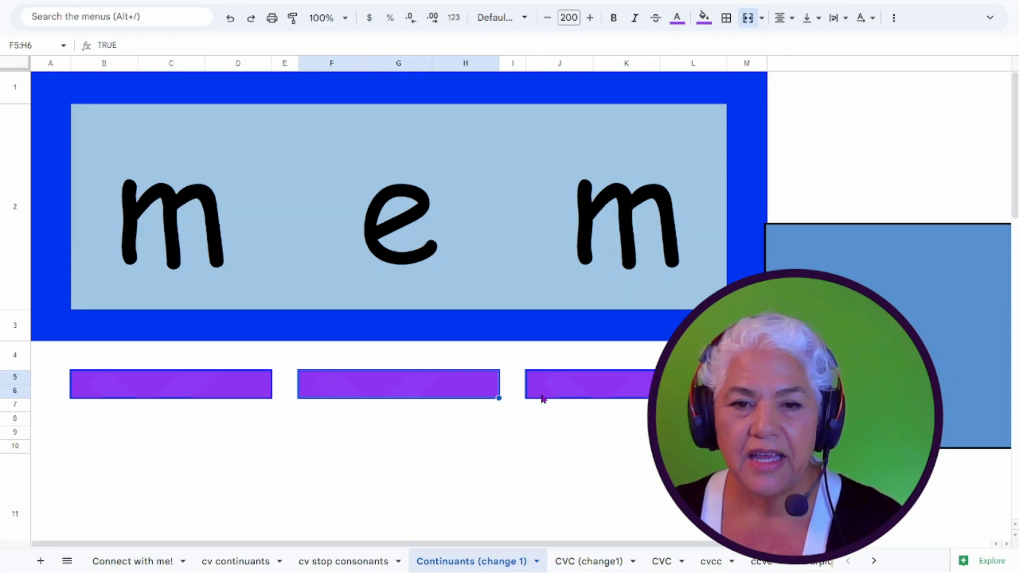
mouse_move(328, 450)
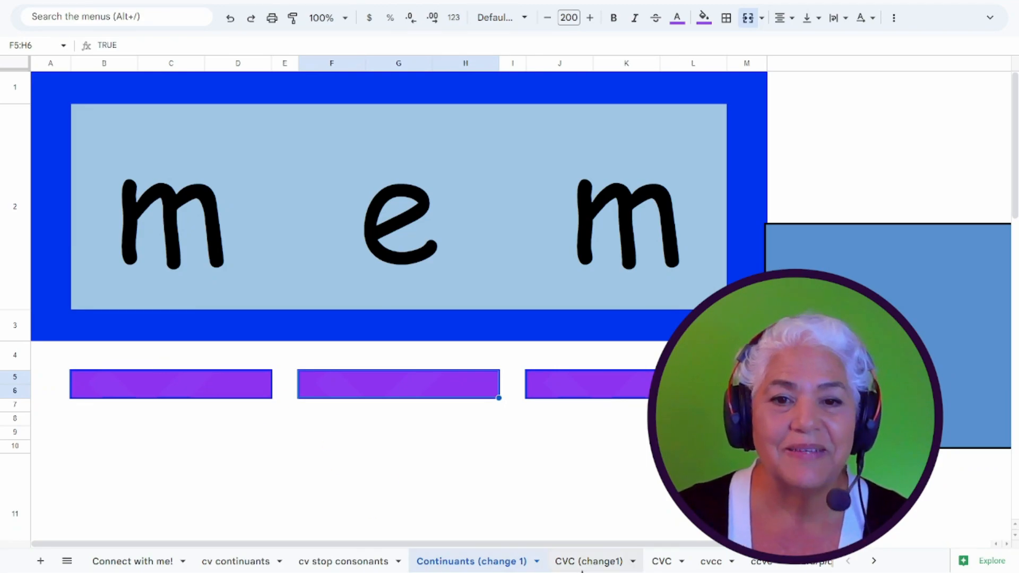
click(585, 561)
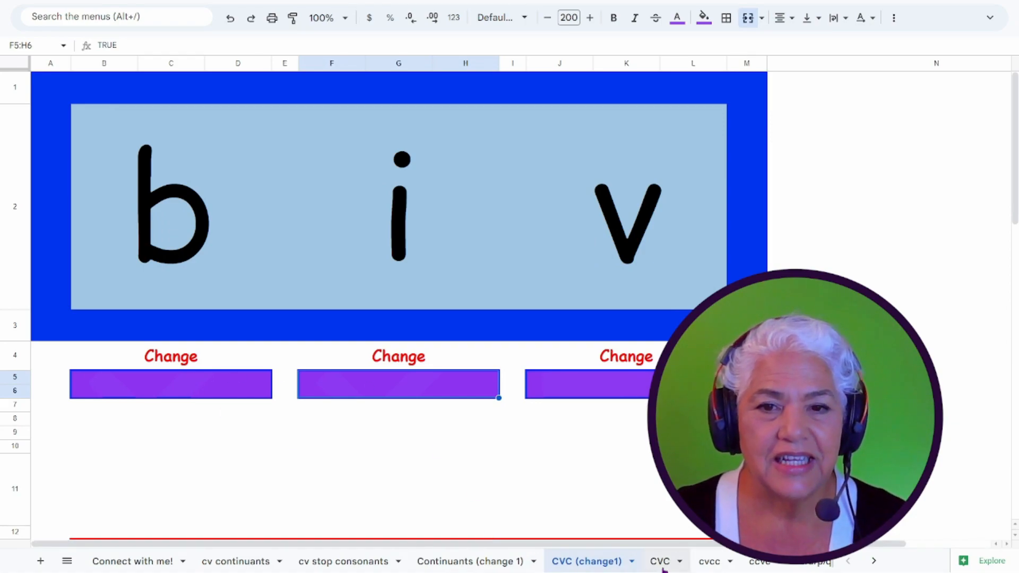
Open the 'CVC' sheet showing 'kul' and scroll down.
click(659, 561)
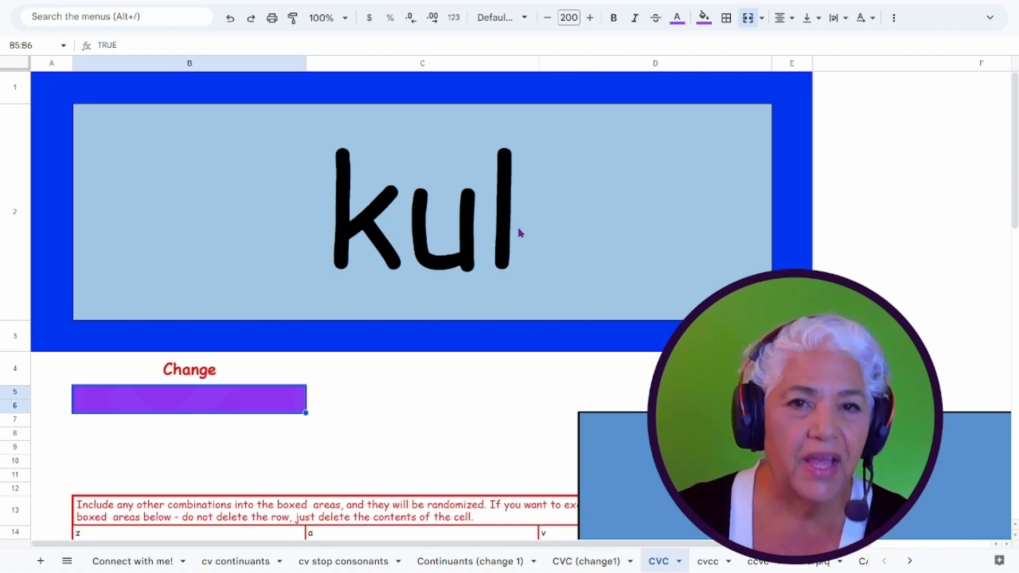
mouse_move(272, 387)
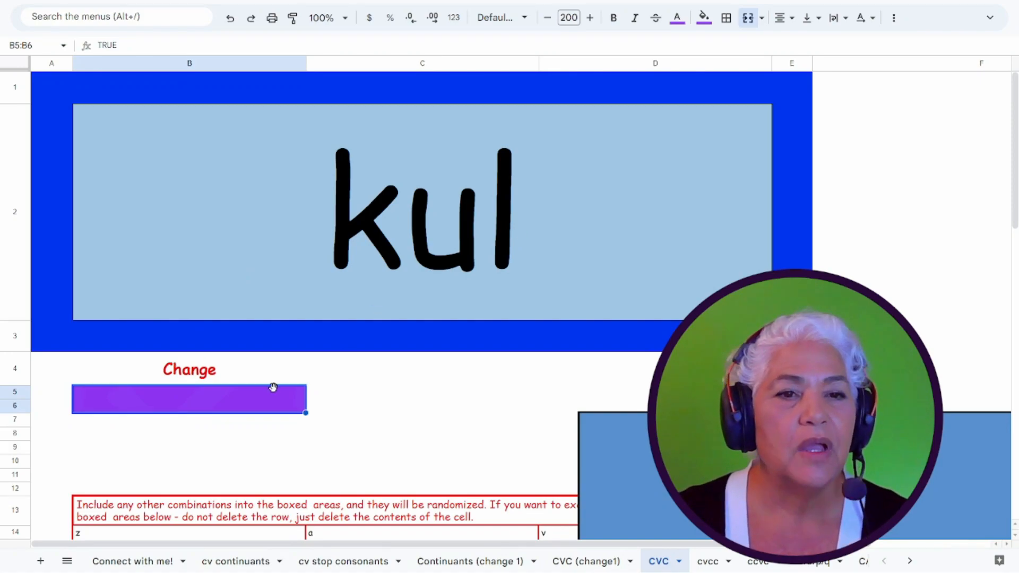
scroll(down, 3)
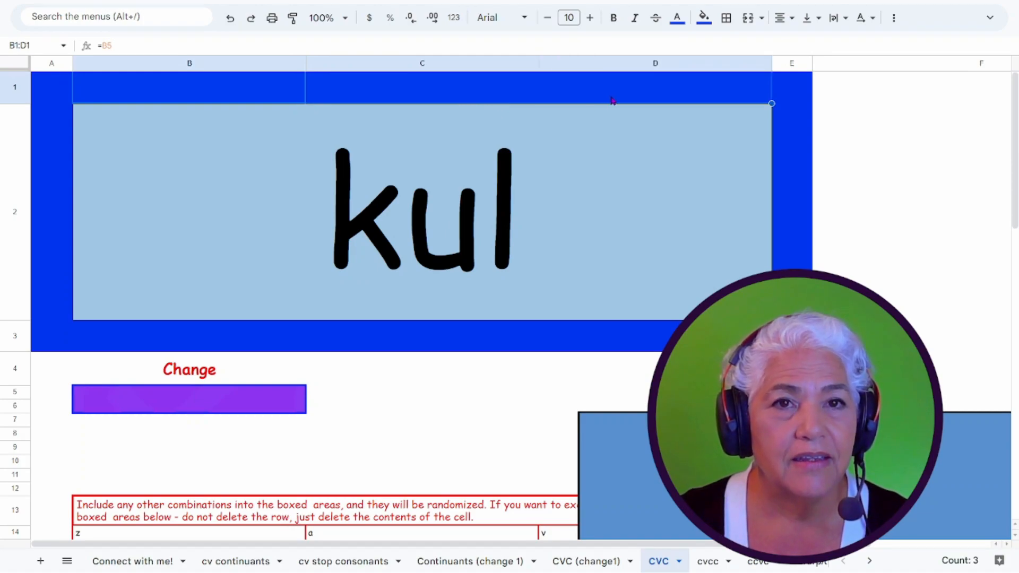
click(14, 212)
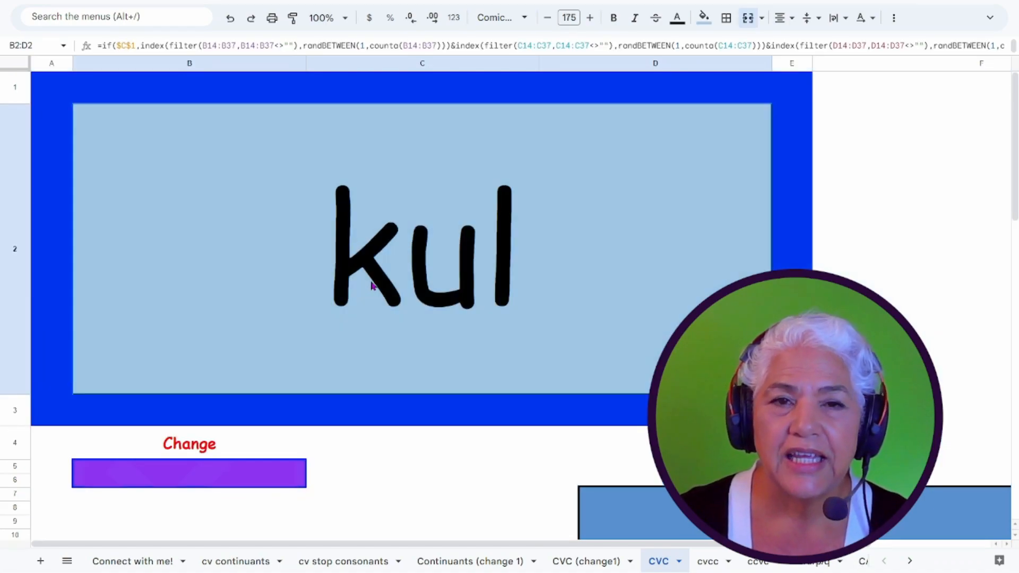
mouse_move(611, 286)
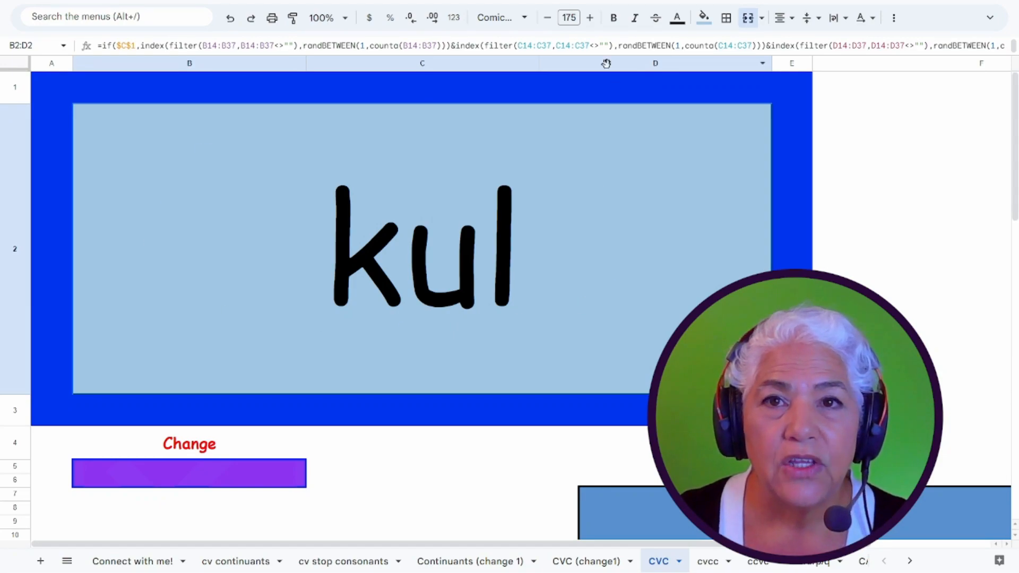
click(568, 17)
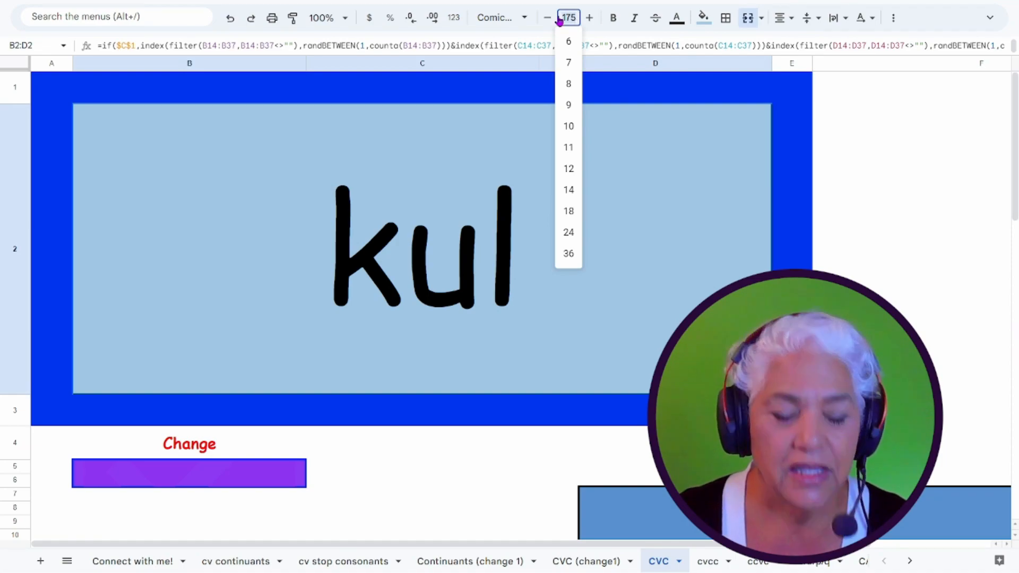
text(200)
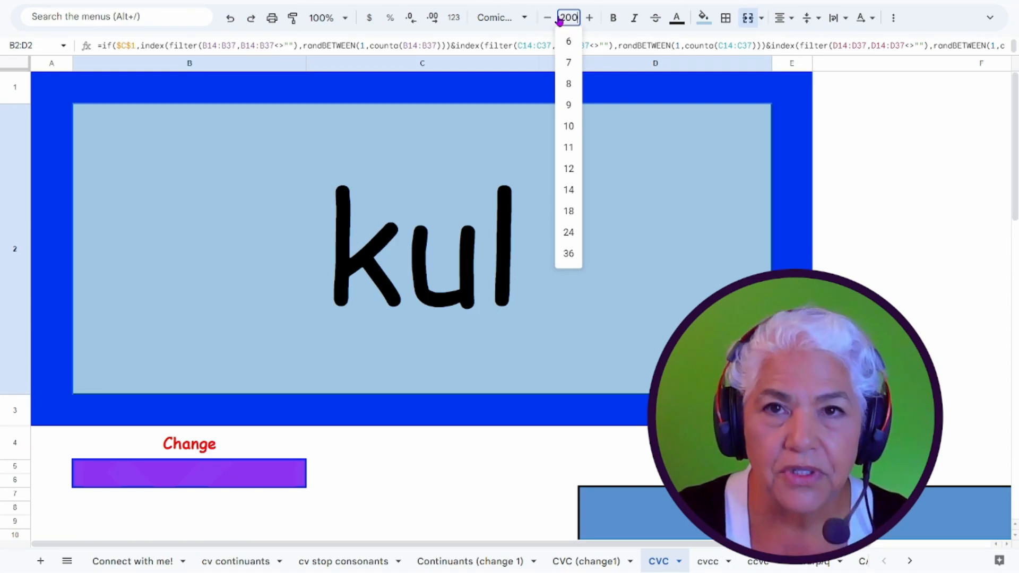
click(559, 17)
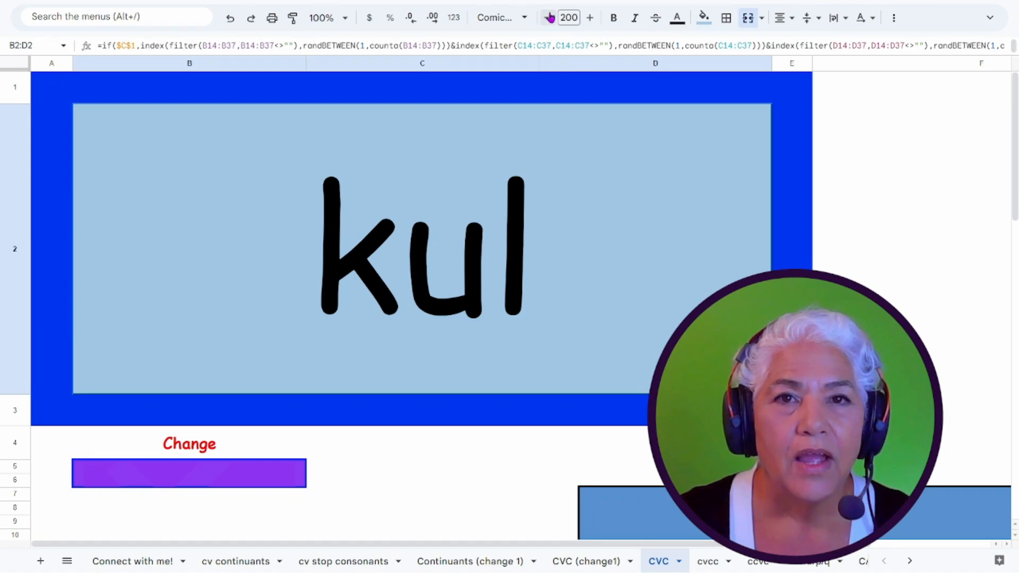
click(498, 17)
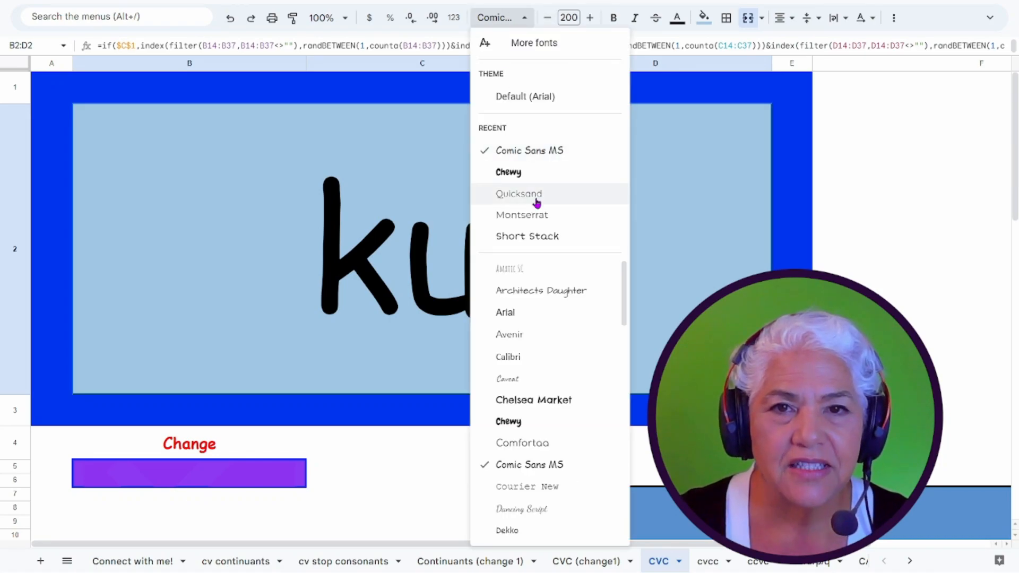
click(519, 193)
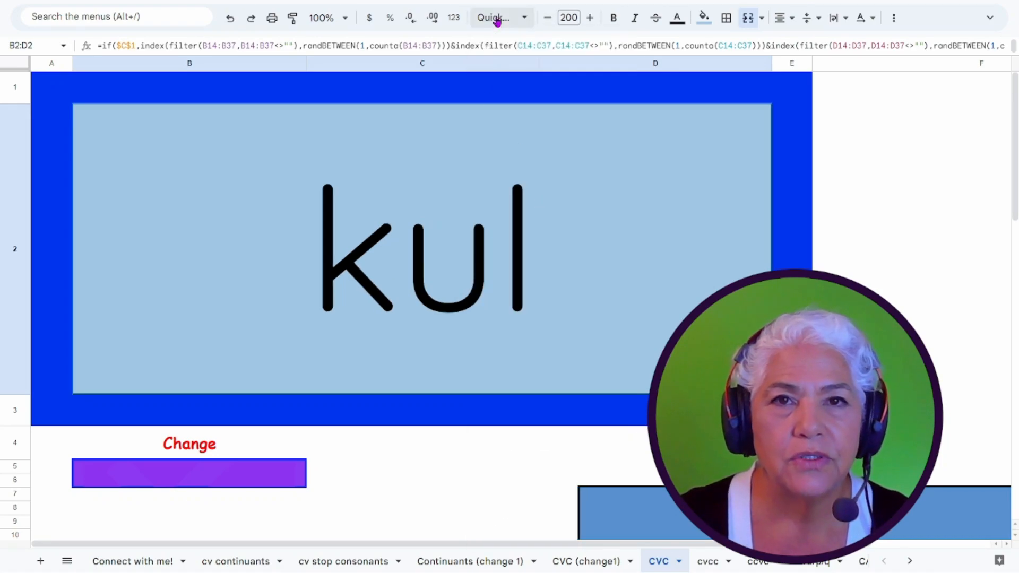
click(495, 17)
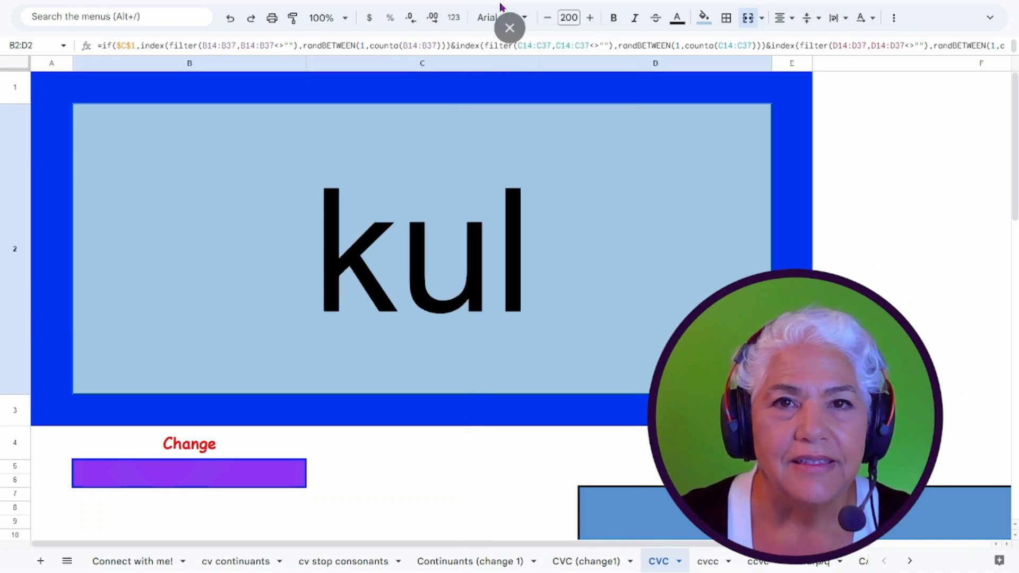
click(486, 17)
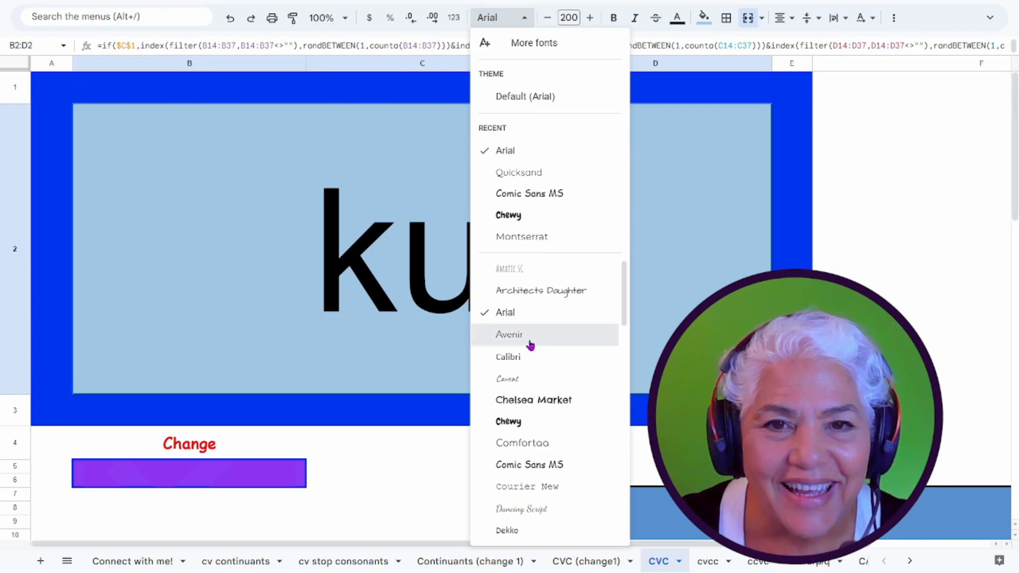
click(509, 334)
text(175)
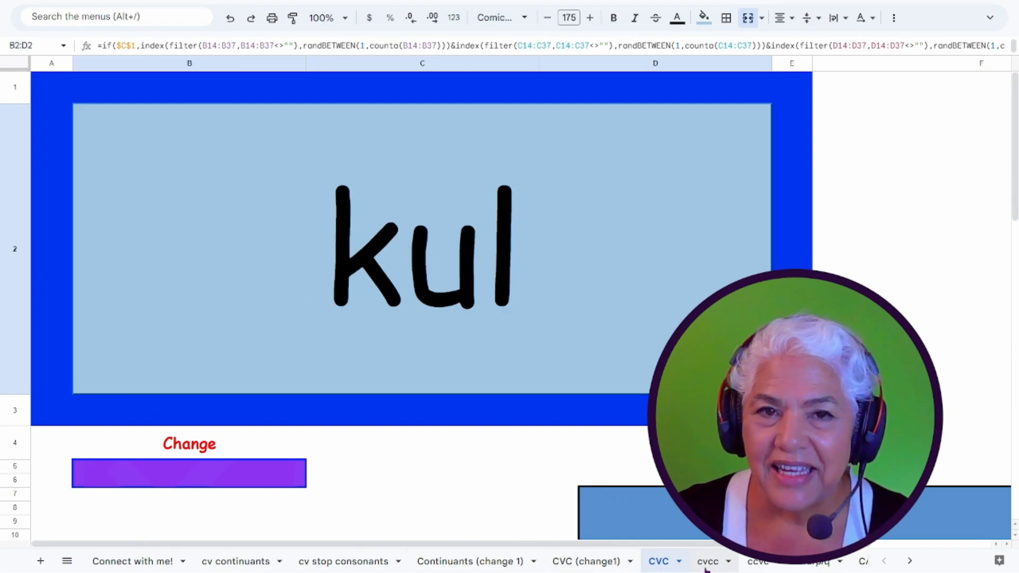
On the 'cvcc' sheet, drag the blue cover box just right of 'yict'.
click(707, 561)
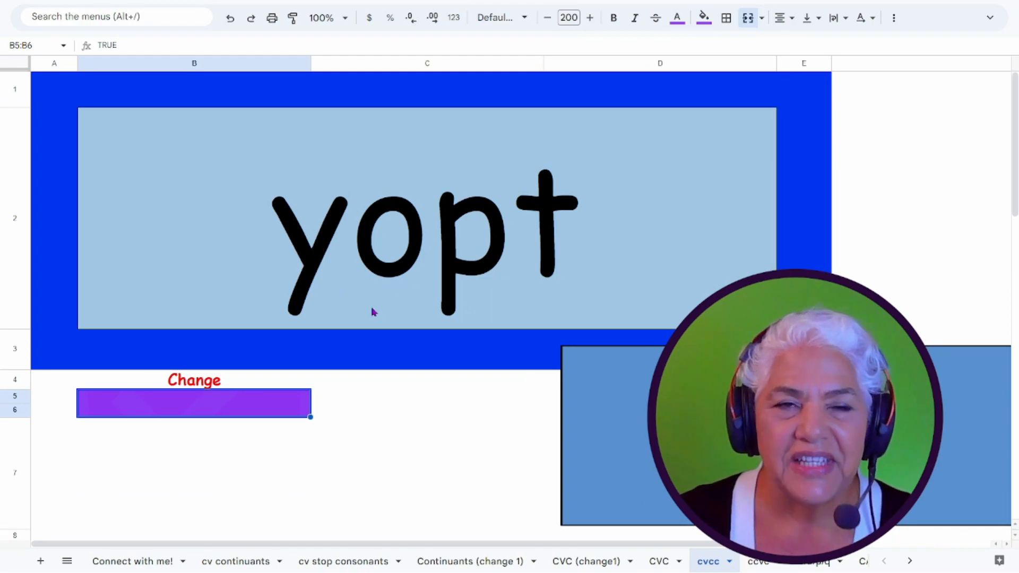
mouse_move(416, 316)
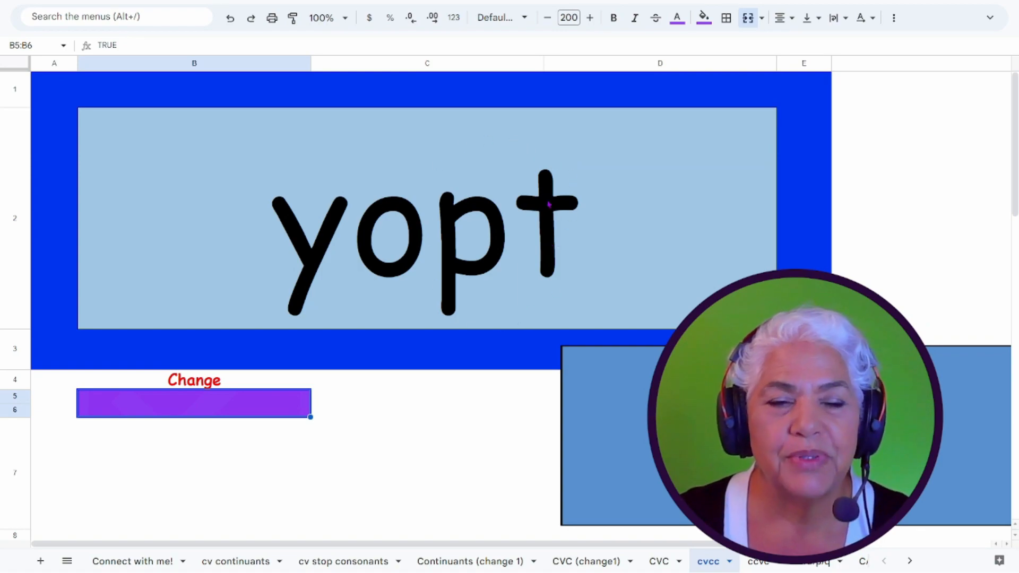
mouse_move(396, 362)
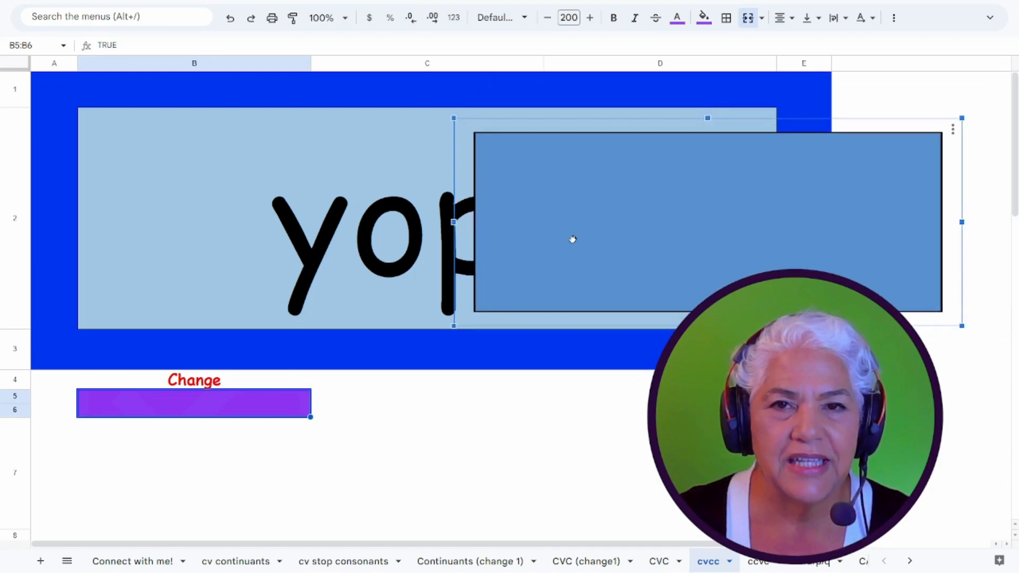
drag(572, 240, 570, 217)
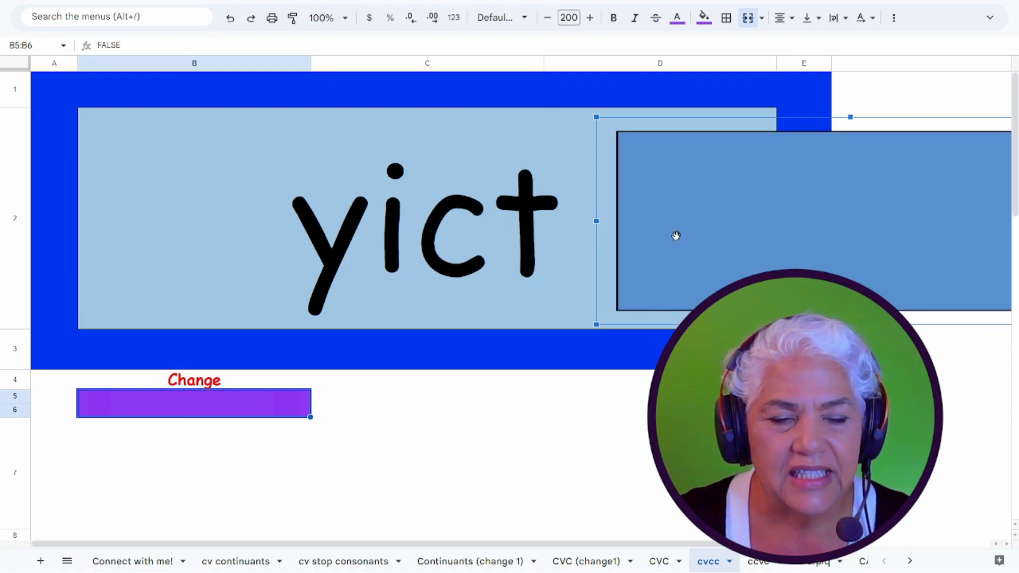
mouse_move(212, 405)
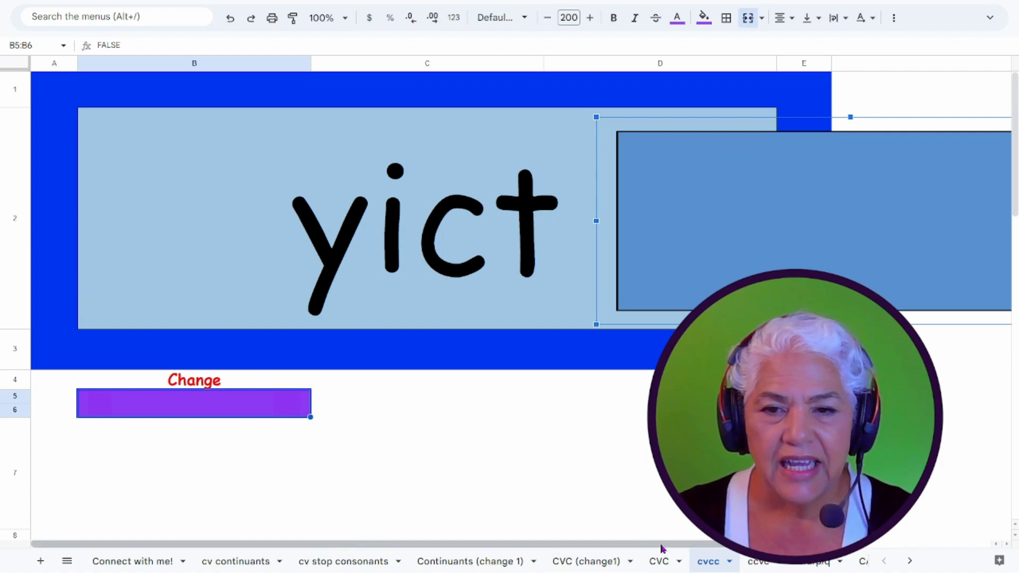
Open the next word-pattern sheet after 'cvcc', showing 'scof'.
click(757, 561)
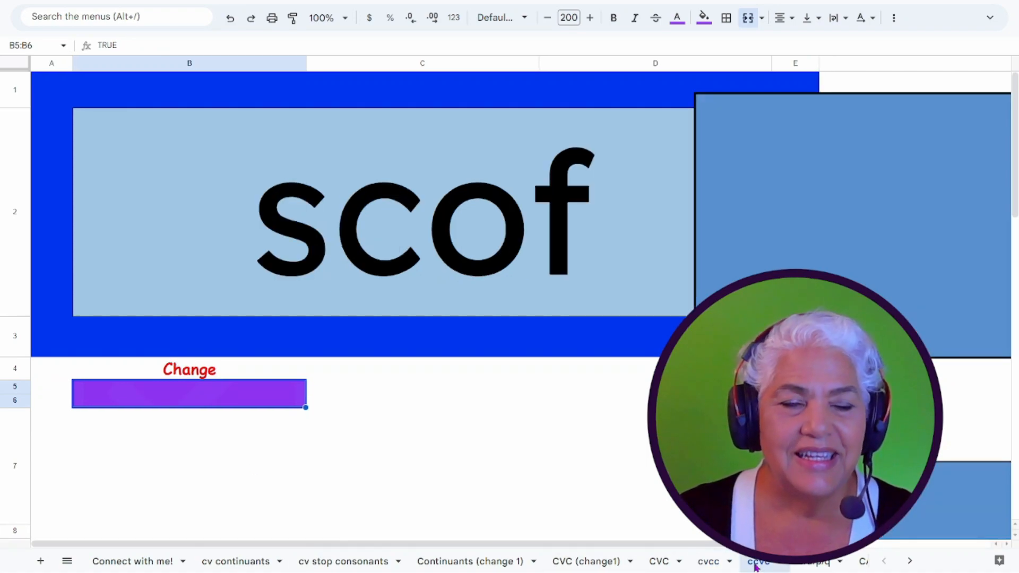
mouse_move(330, 273)
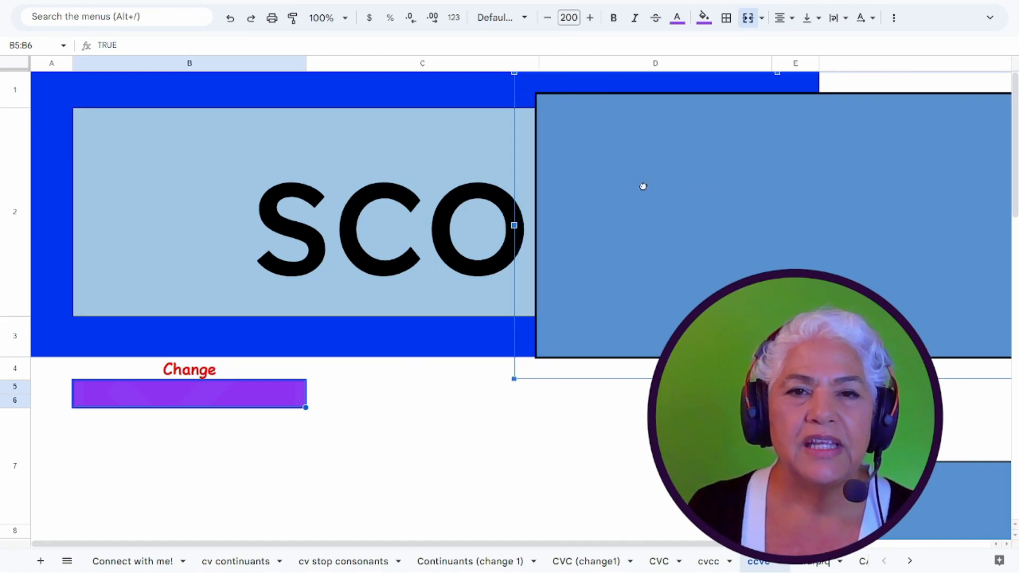
mouse_move(623, 240)
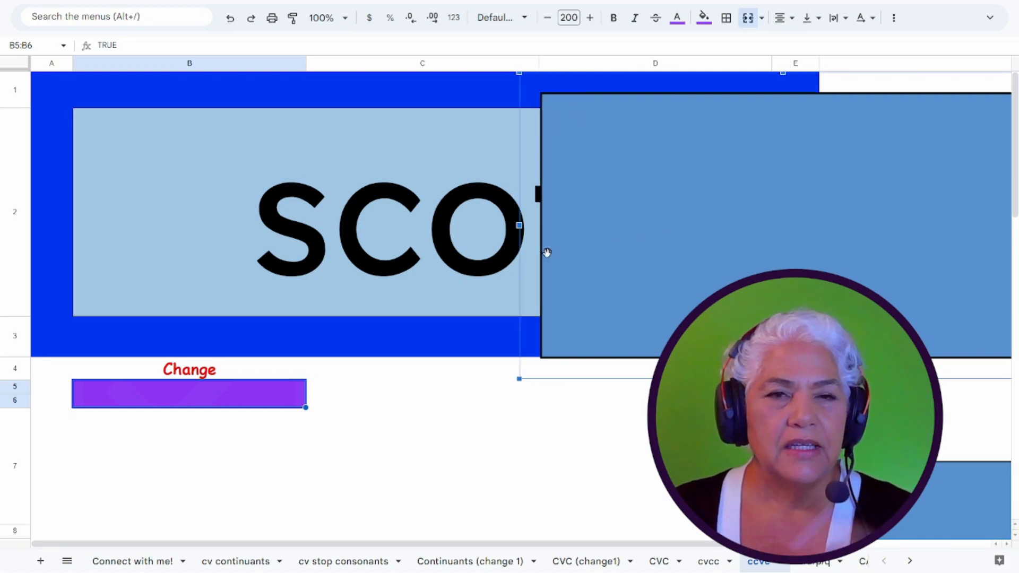
mouse_move(490, 276)
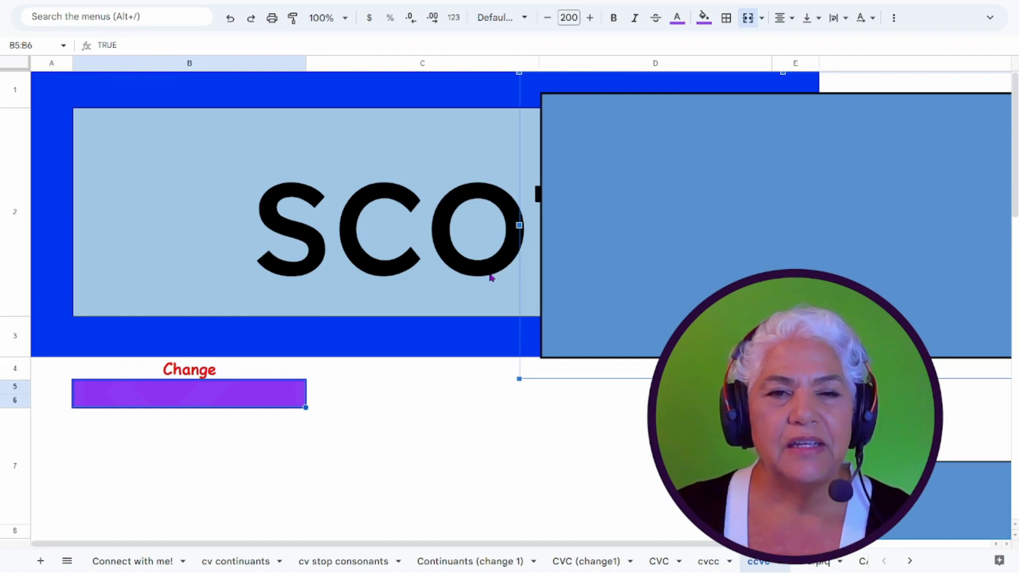
mouse_move(607, 260)
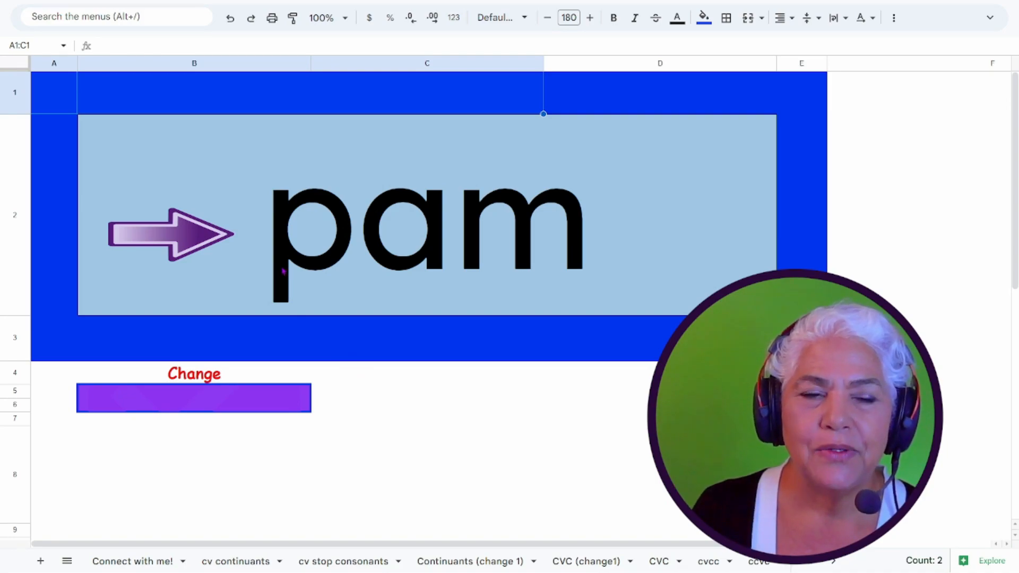
Drag the purple arrow to sit right before the word 'dox'.
click(166, 237)
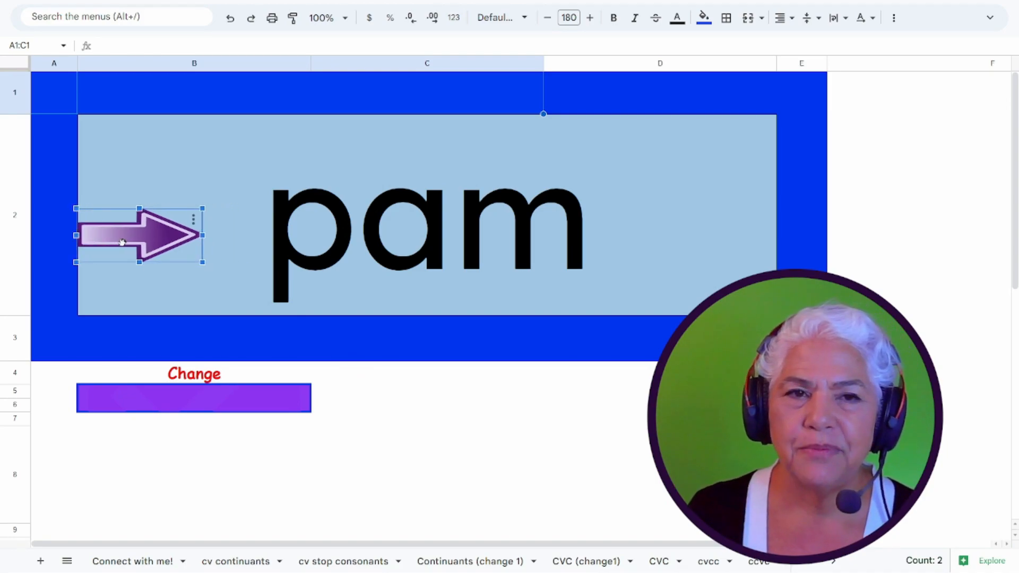
drag(136, 235, 208, 232)
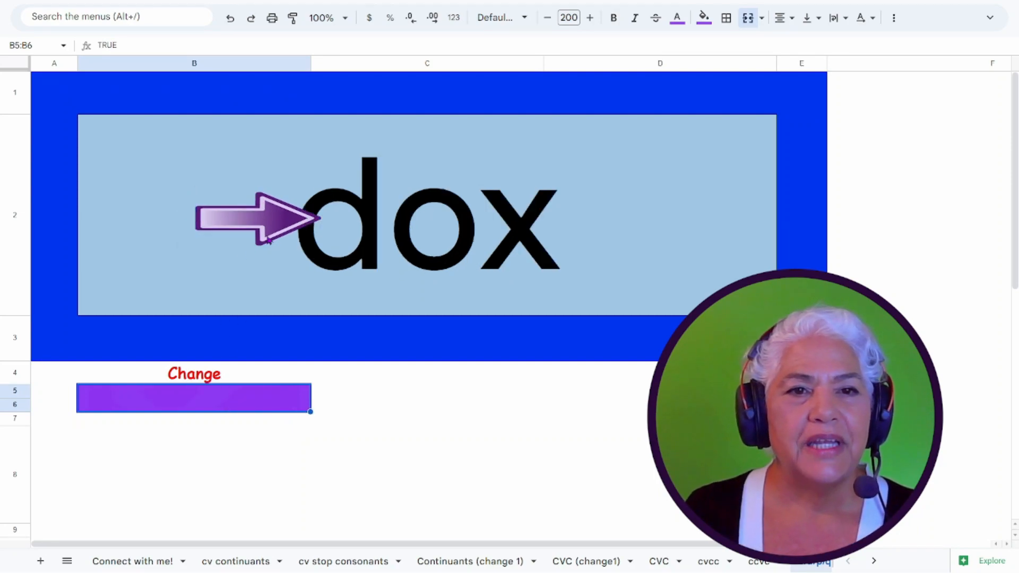
click(254, 224)
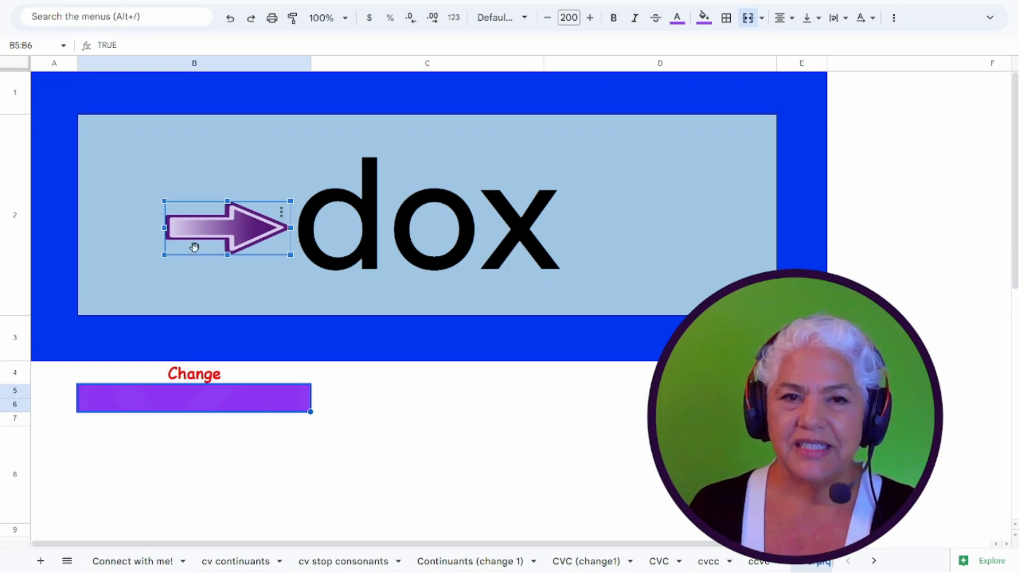
mouse_move(253, 275)
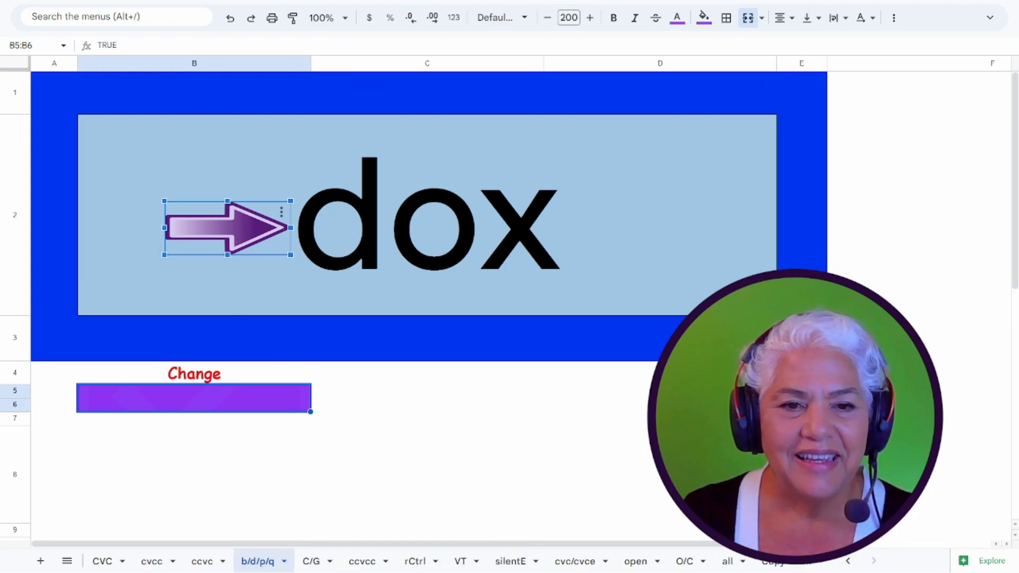
Step through the ccvcc sheet to the VT vowel team sheet showing foyc.
click(311, 560)
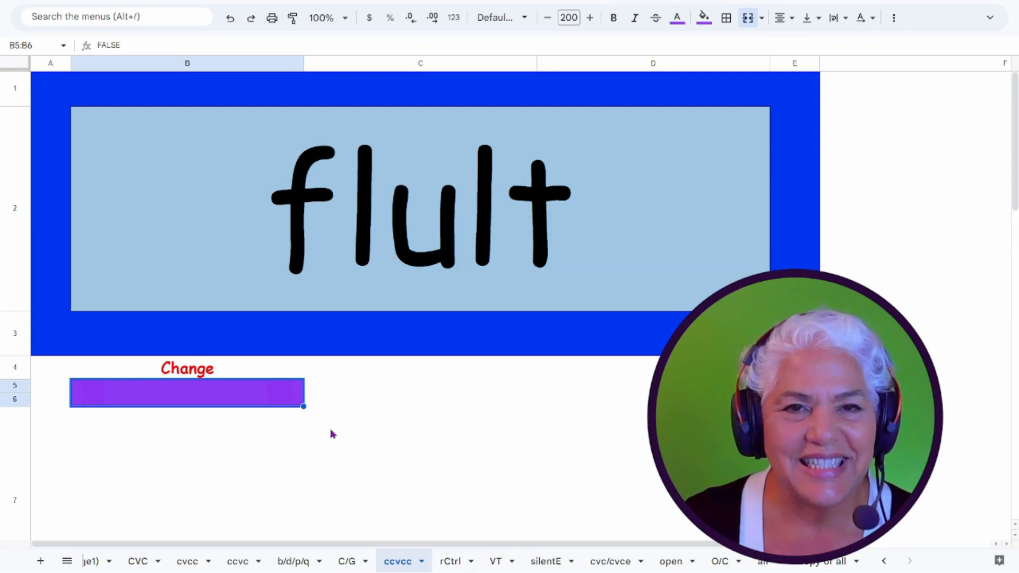
mouse_move(338, 291)
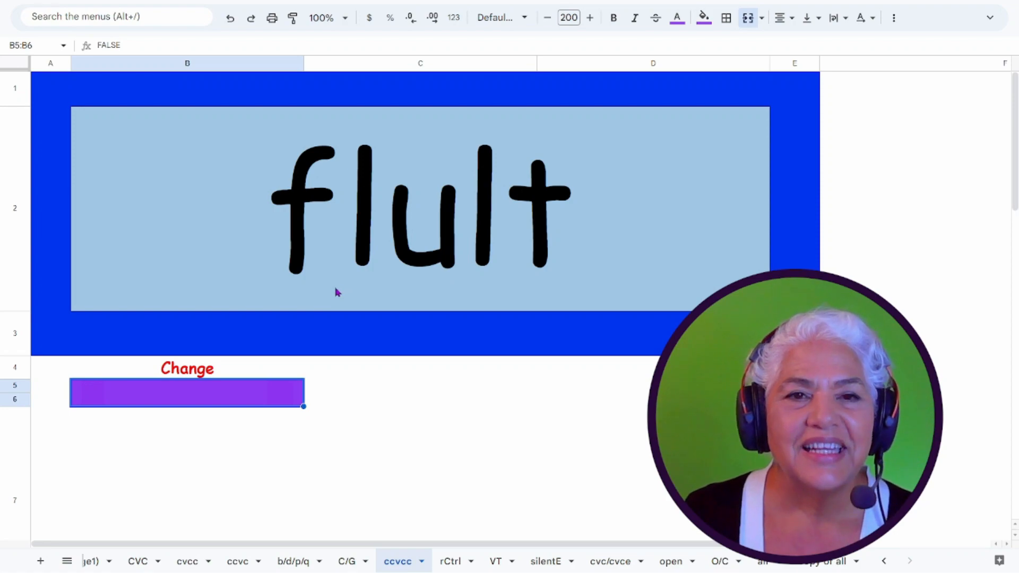
mouse_move(331, 260)
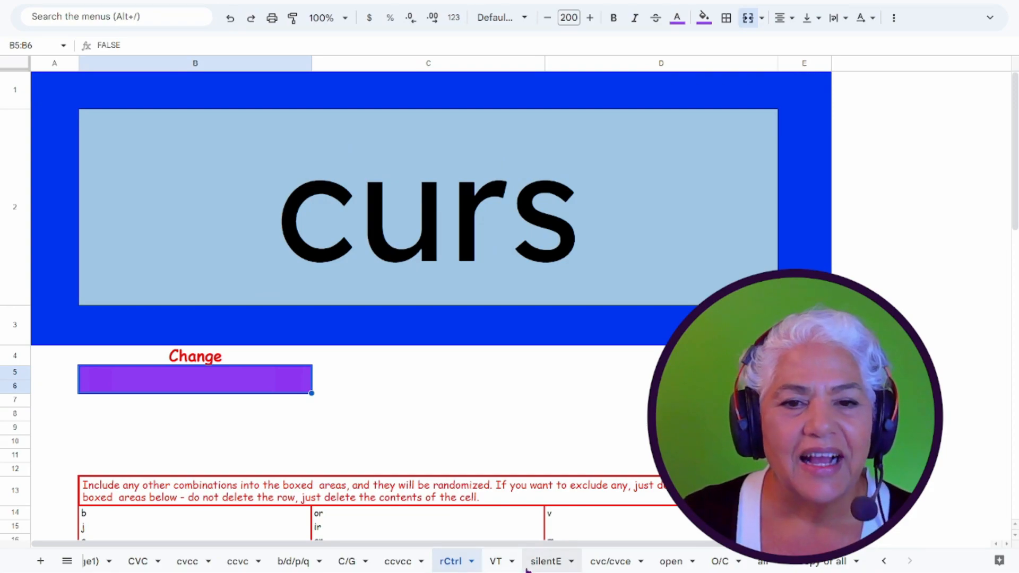
click(495, 561)
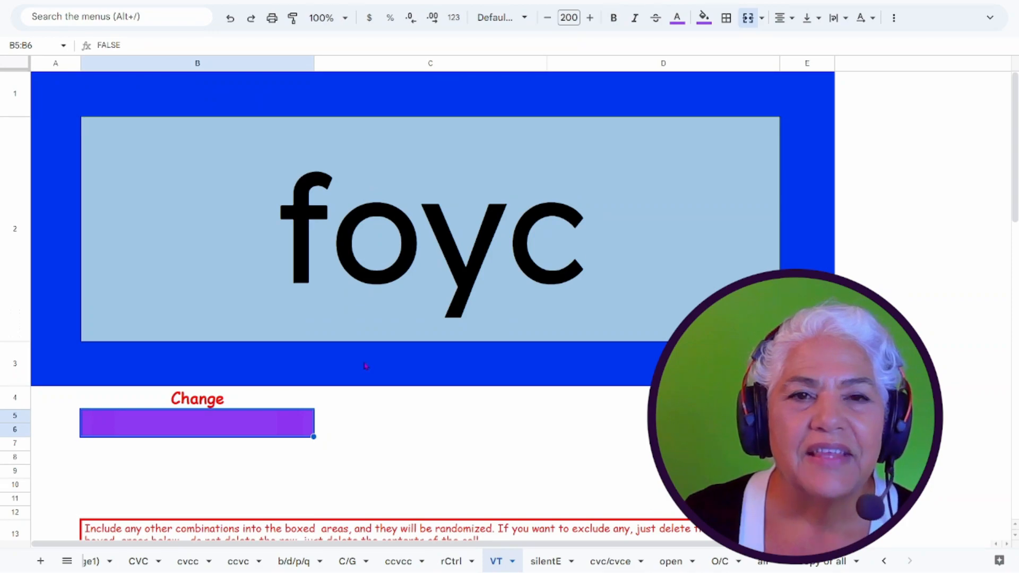
Clear the oi entry from the VT vowel-team list and enter ai.
scroll(down, 3)
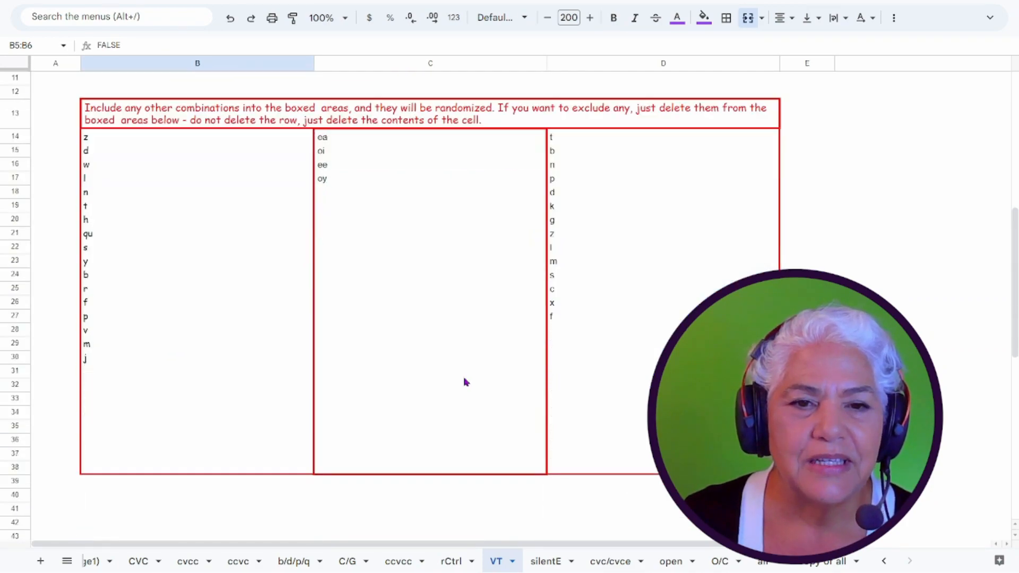
scroll(down, 3)
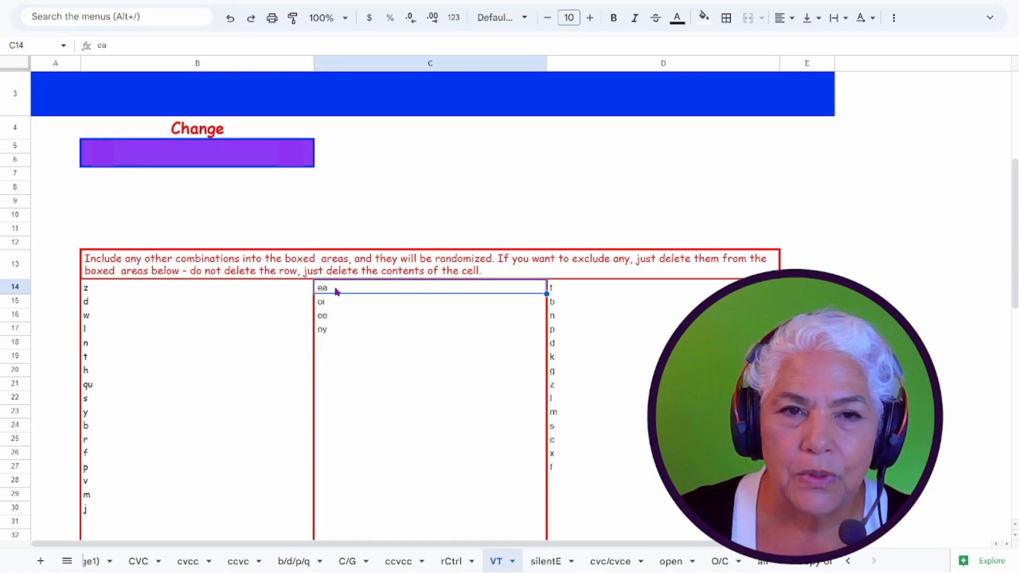
click(429, 302)
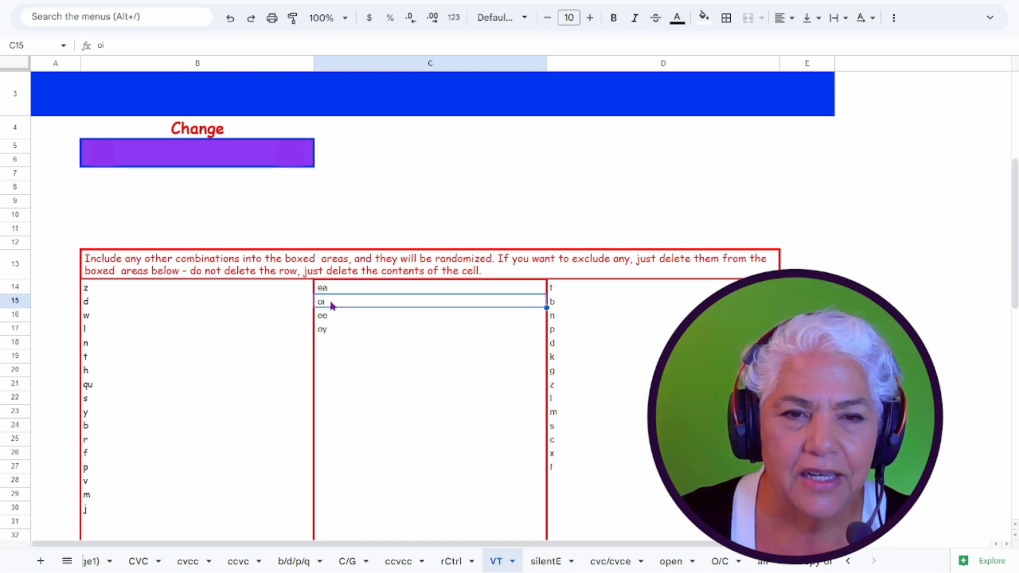
key(Delete)
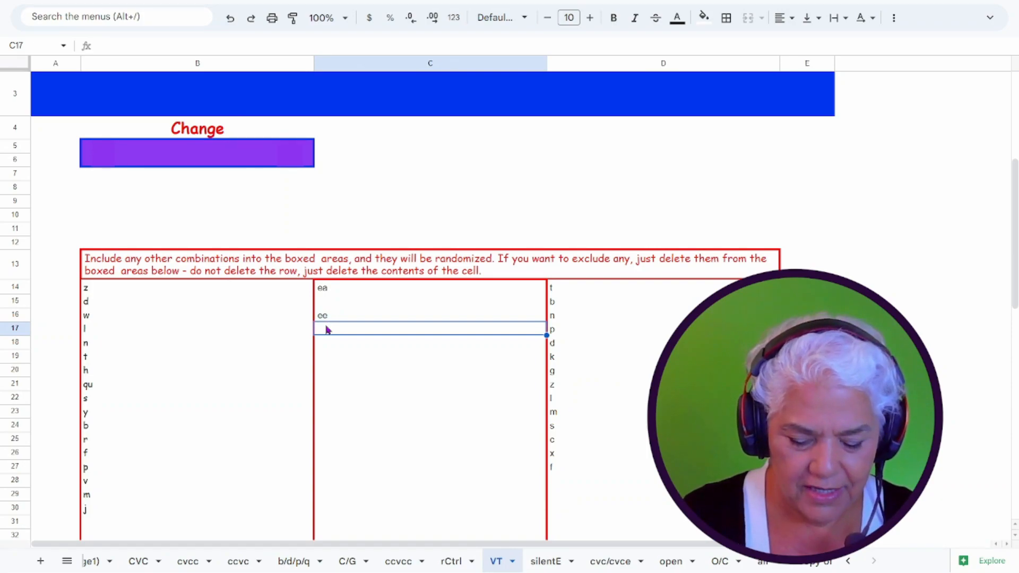
text(ai)
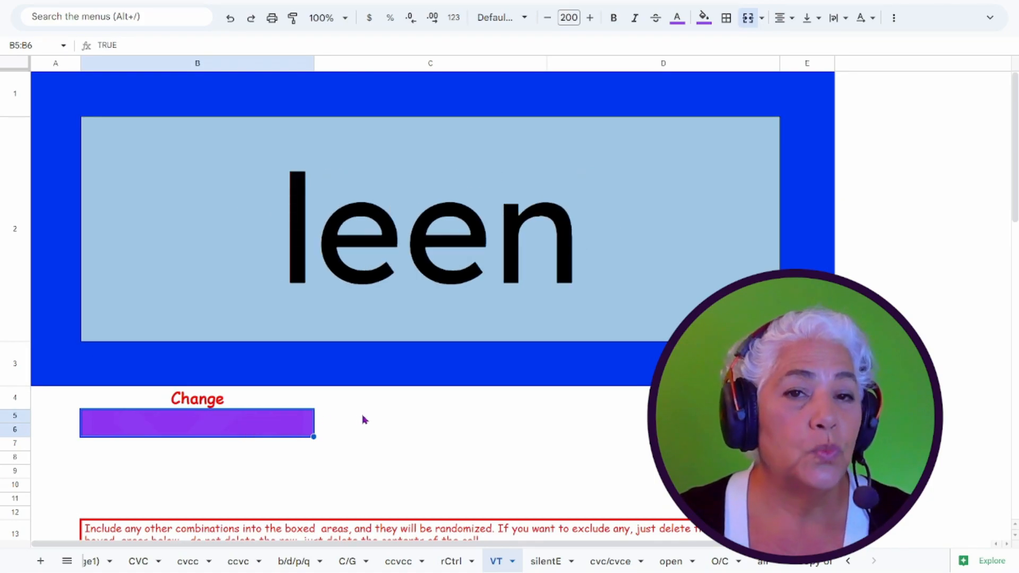
Scroll the VT sheet while regenerating the word from leen to leaz.
scroll(down, 3)
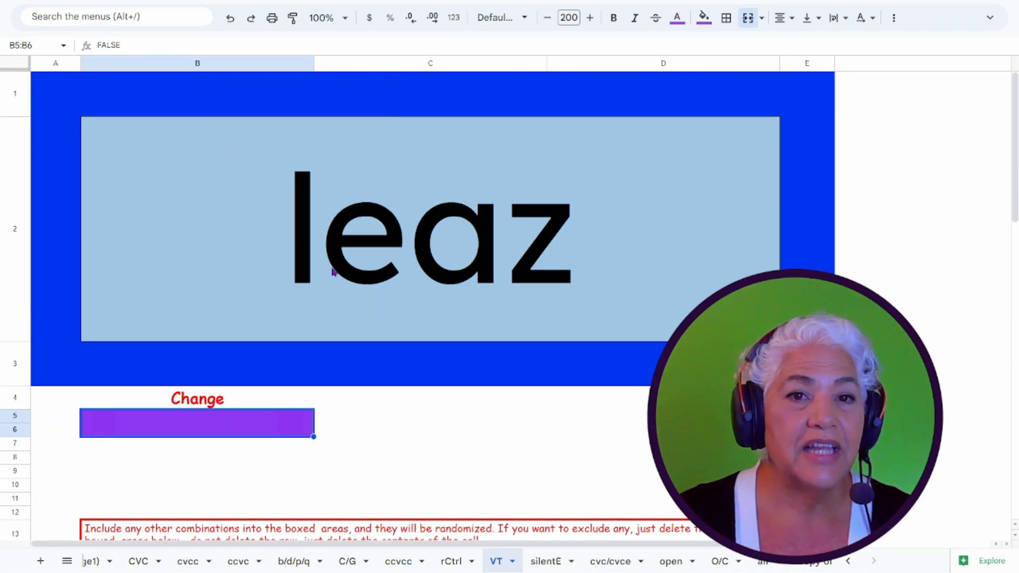
mouse_move(368, 271)
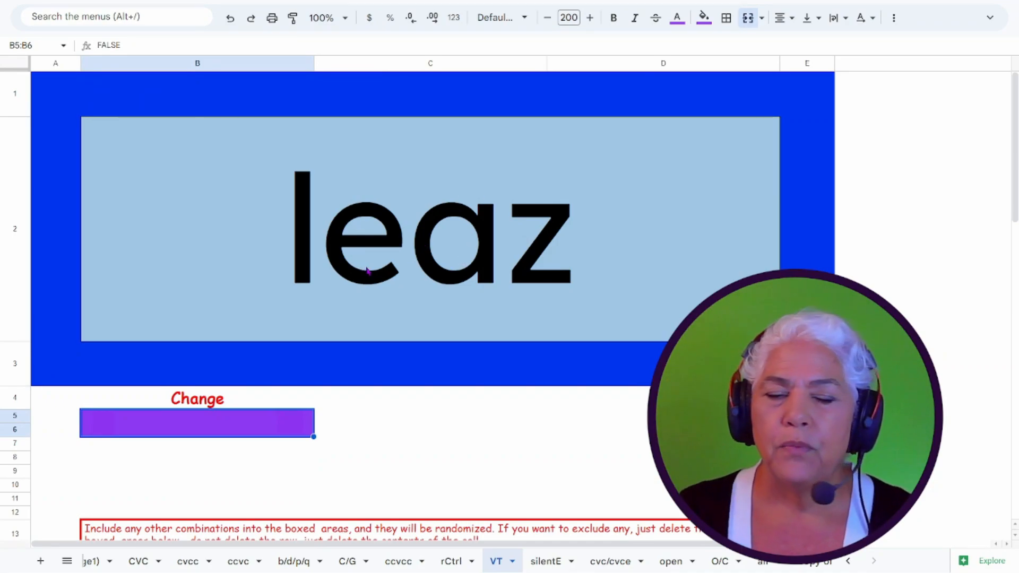
mouse_move(425, 285)
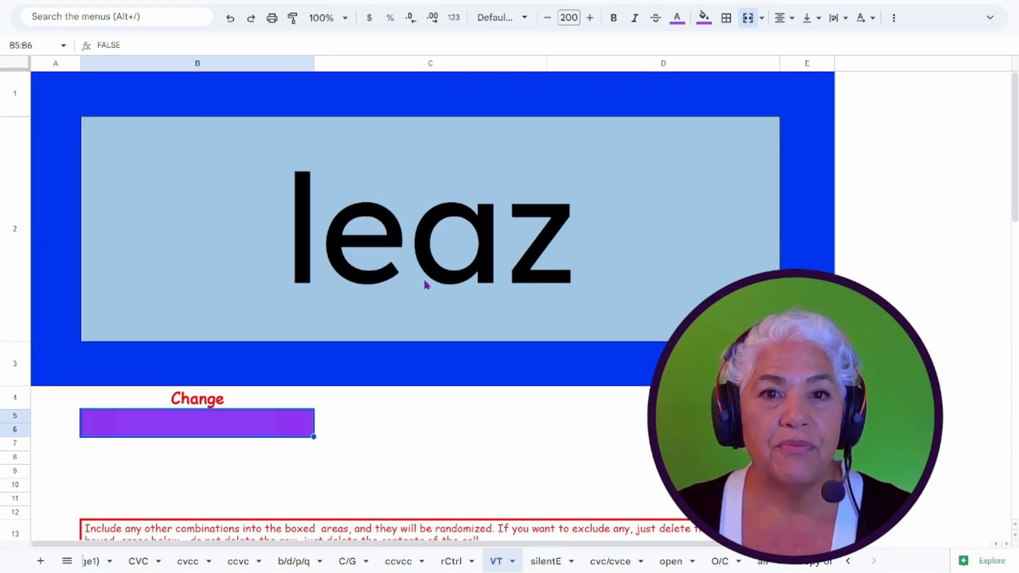
mouse_move(535, 310)
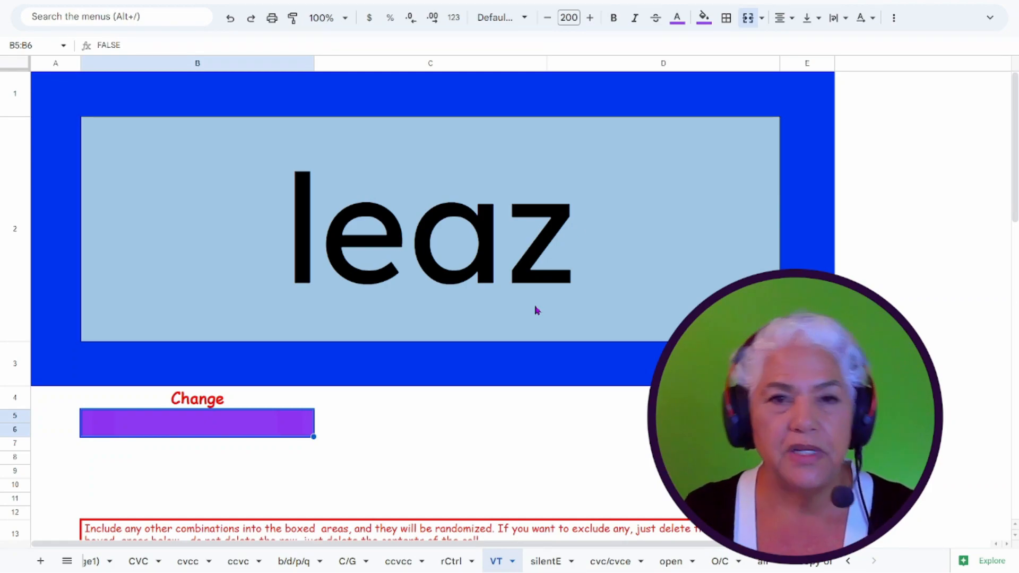
mouse_move(319, 291)
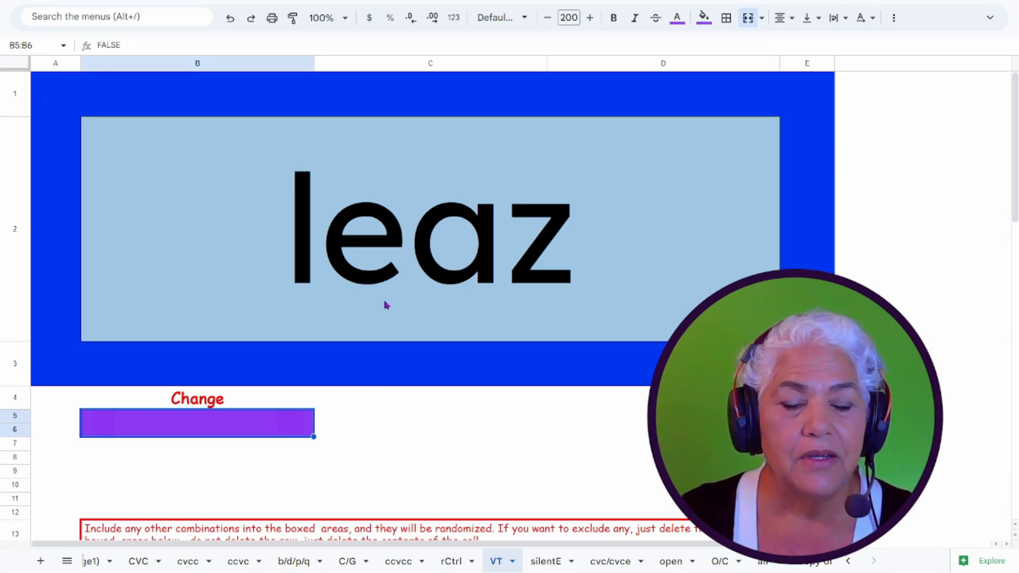
mouse_move(421, 293)
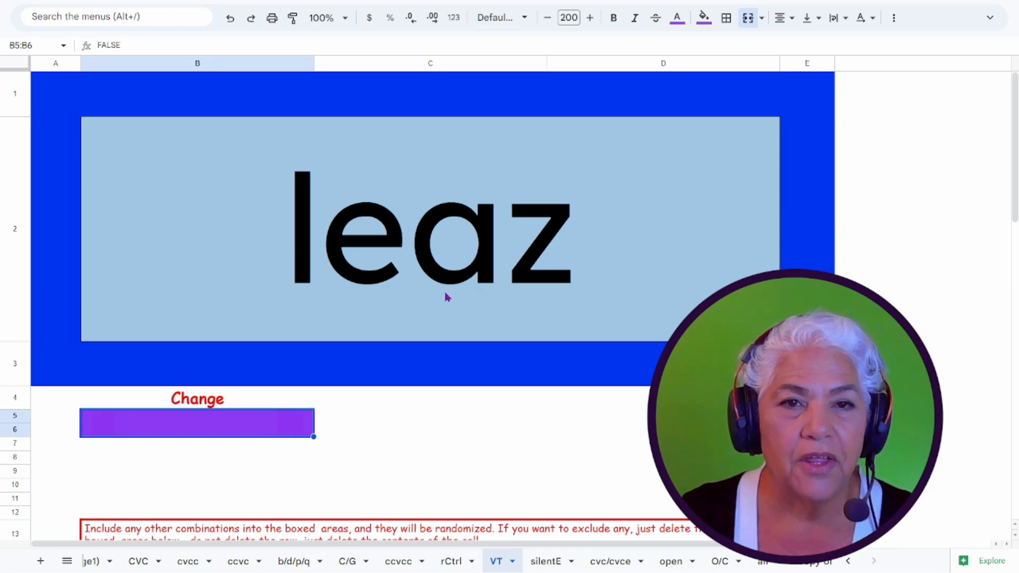
mouse_move(565, 293)
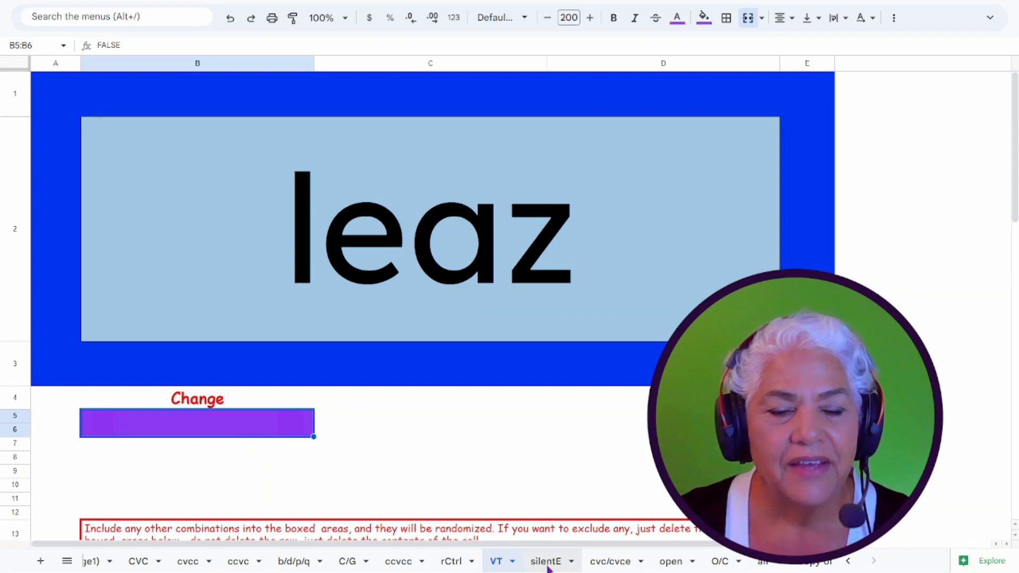
On the silentE sheet, drag the red curved arrow aside and back above the word.
click(546, 561)
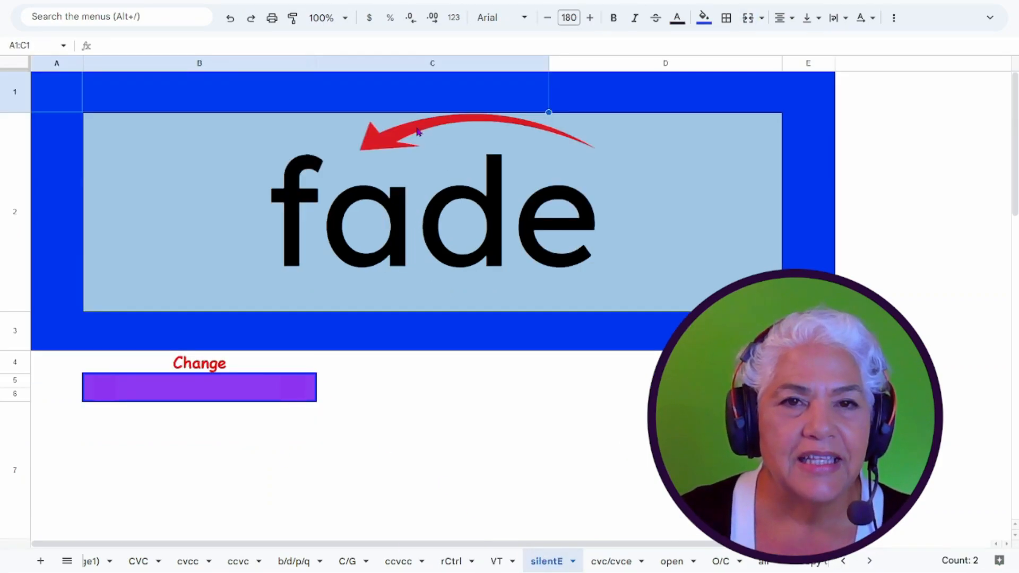
click(419, 139)
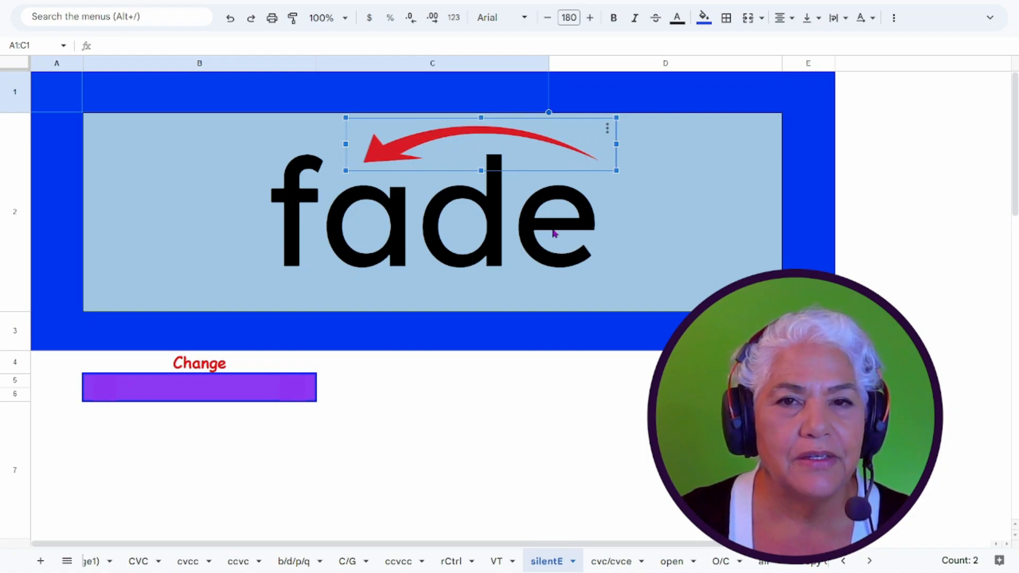
drag(481, 143, 968, 347)
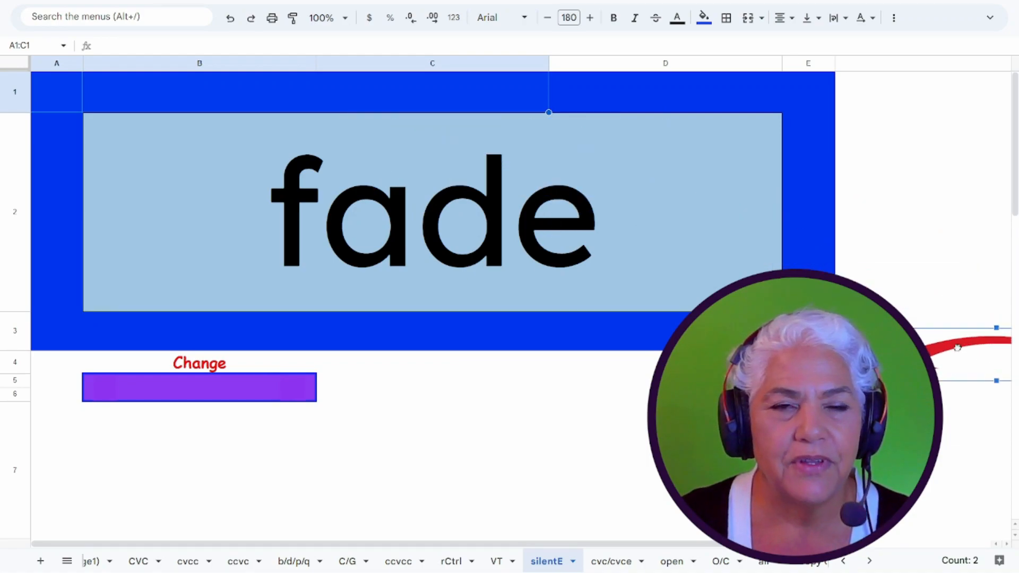
drag(955, 347, 484, 137)
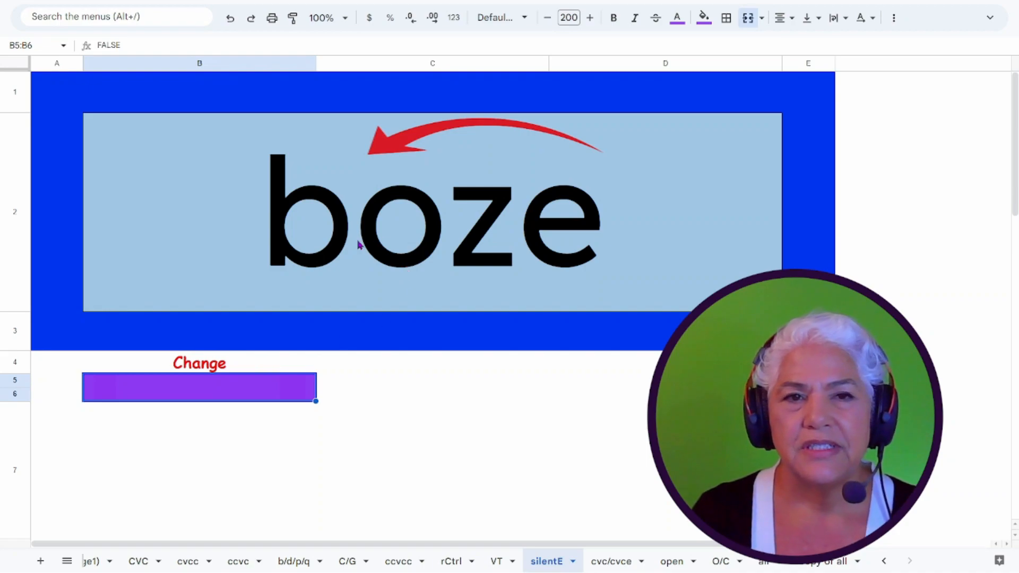
mouse_move(402, 223)
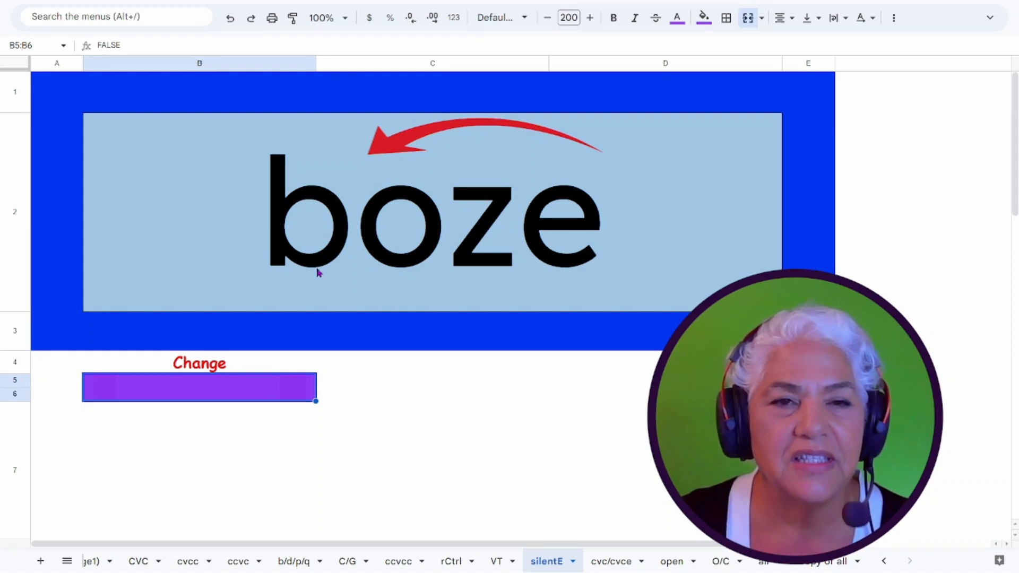
mouse_move(499, 519)
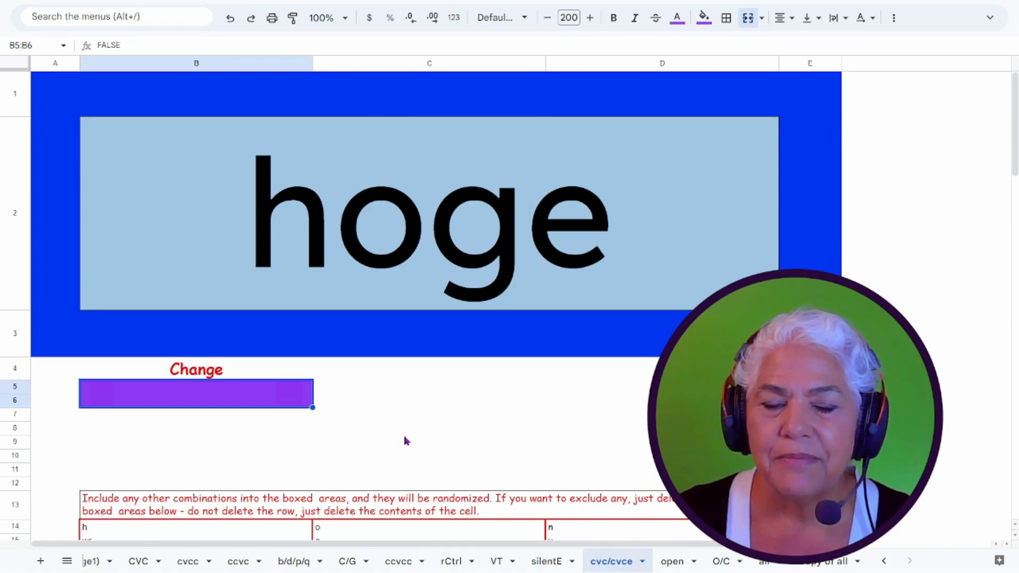
mouse_move(323, 388)
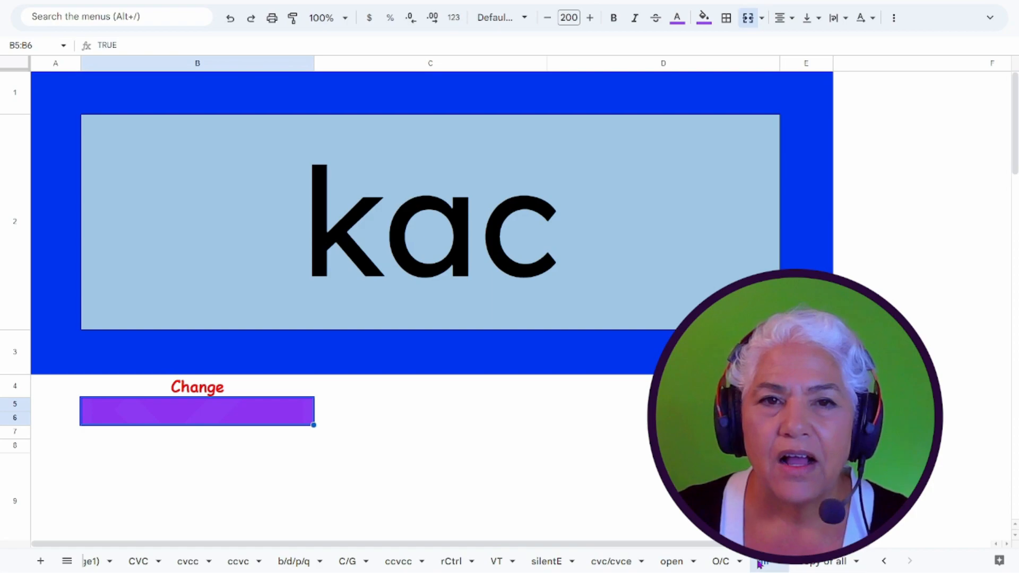
scroll(down, 3)
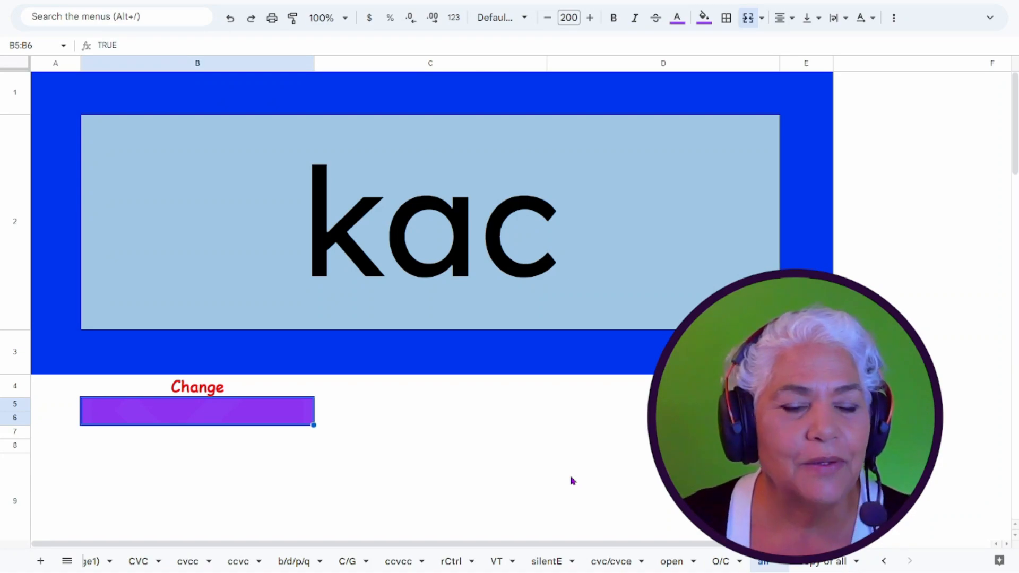
mouse_move(223, 414)
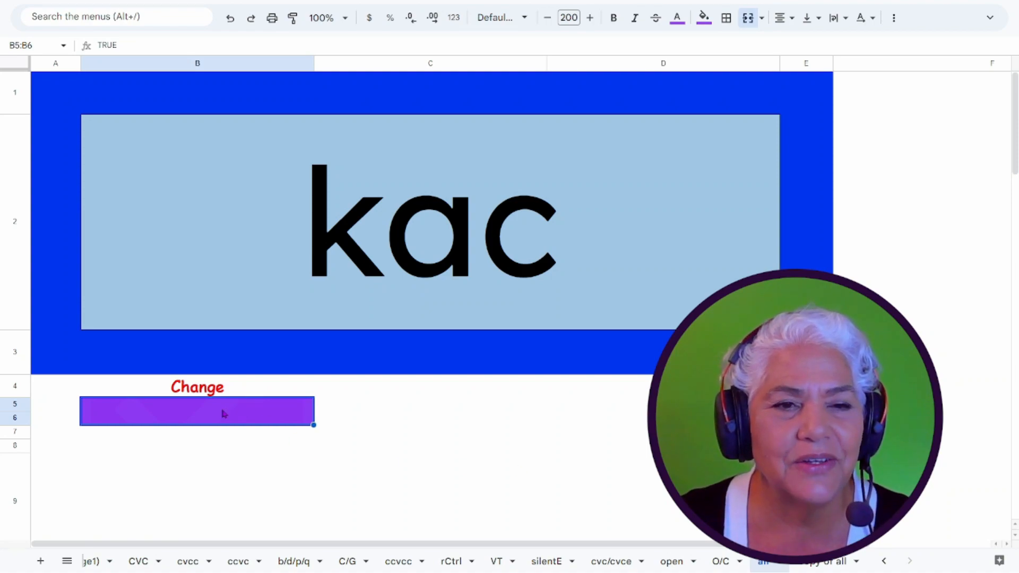